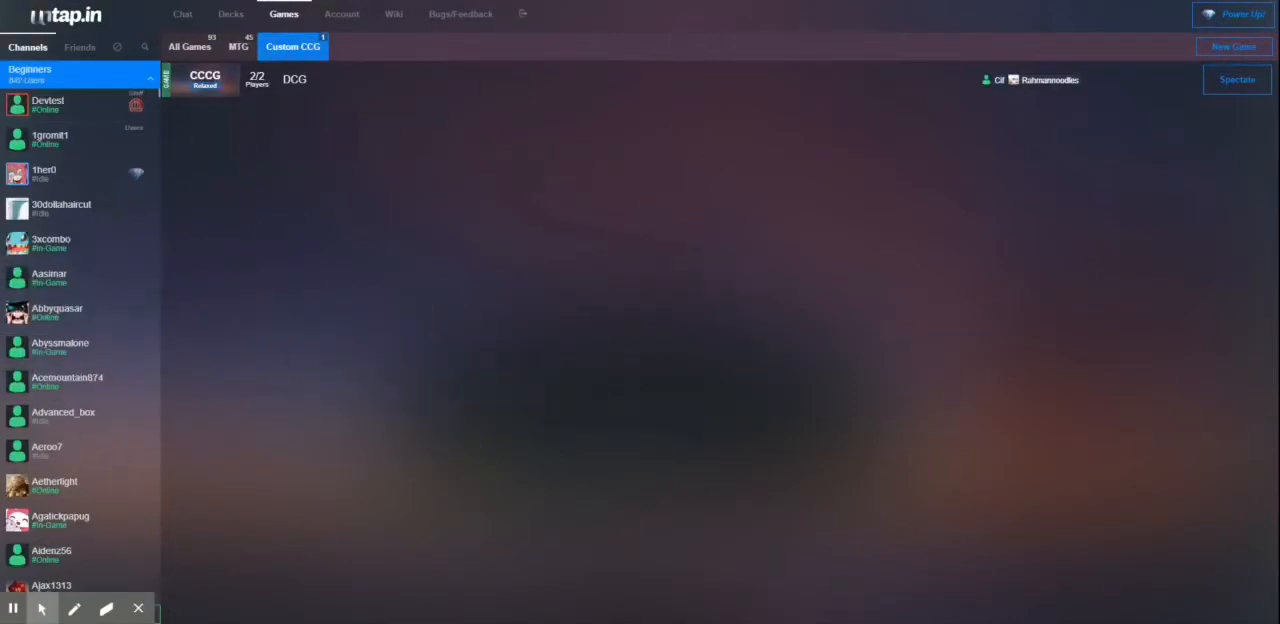
pyautogui.moveTo(487, 259)
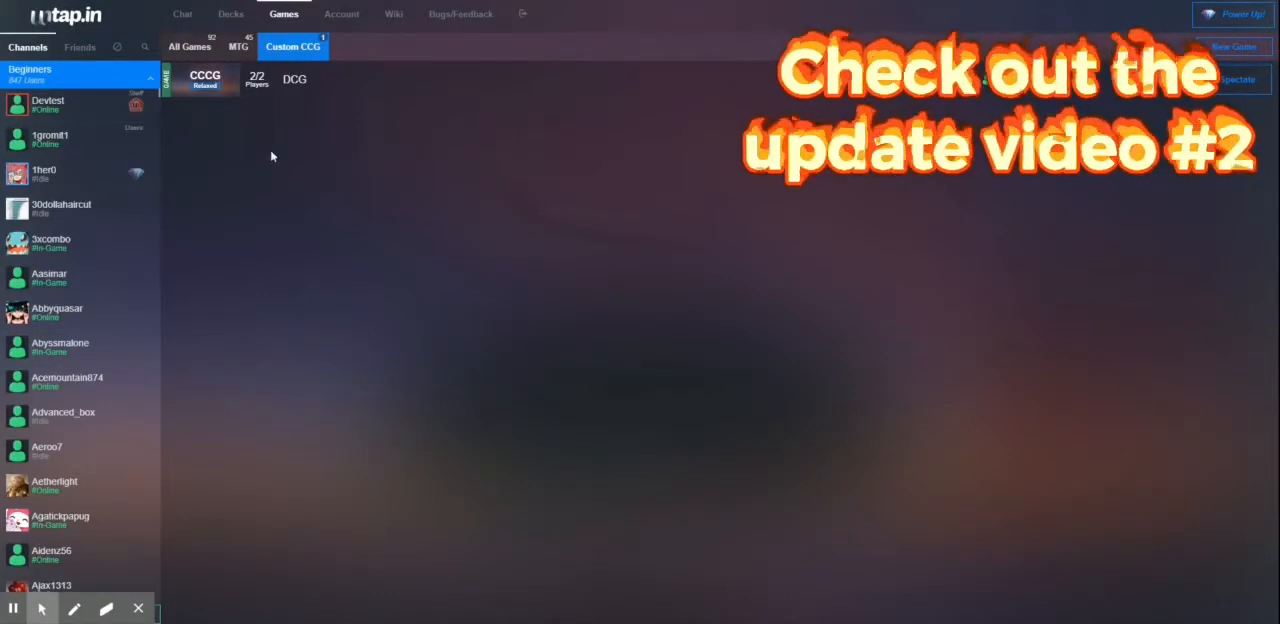
pyautogui.moveTo(575, 365)
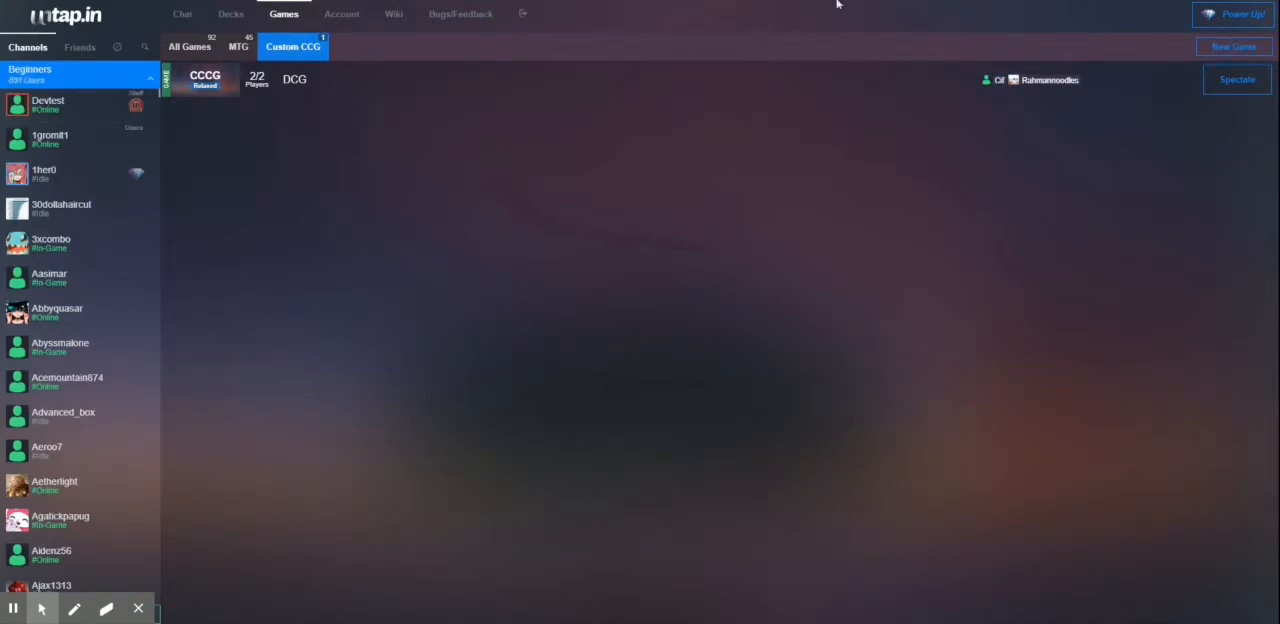
# - Scroll down the Custom CCG games list, showing the two-player game available to spectate
pyautogui.scroll(-3)
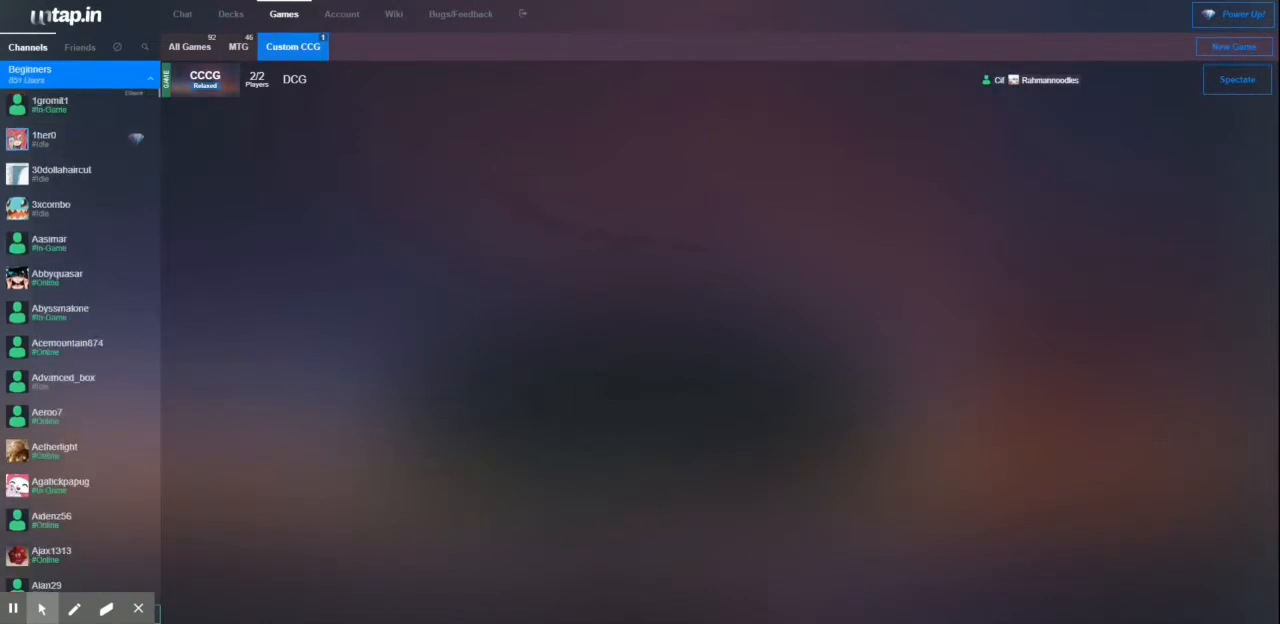
pyautogui.moveTo(392, 300)
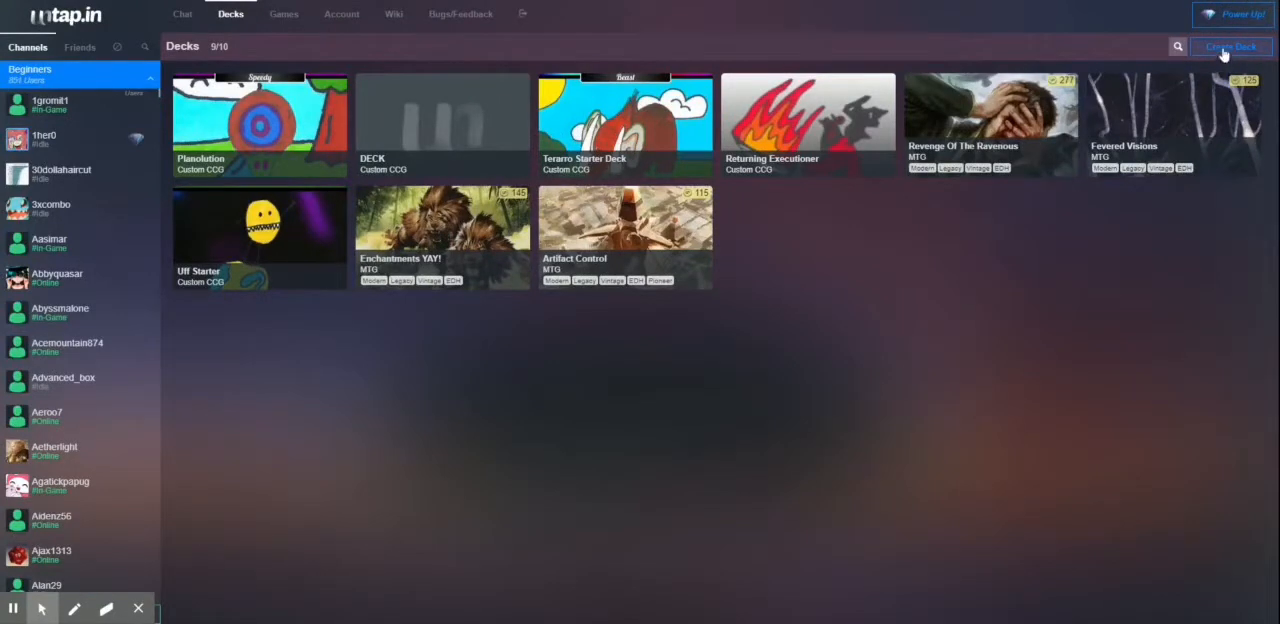
# - Make a new Custom CCG deck named 'Example Deck', opening it empty in the deck editor
pyautogui.click(1230, 46)
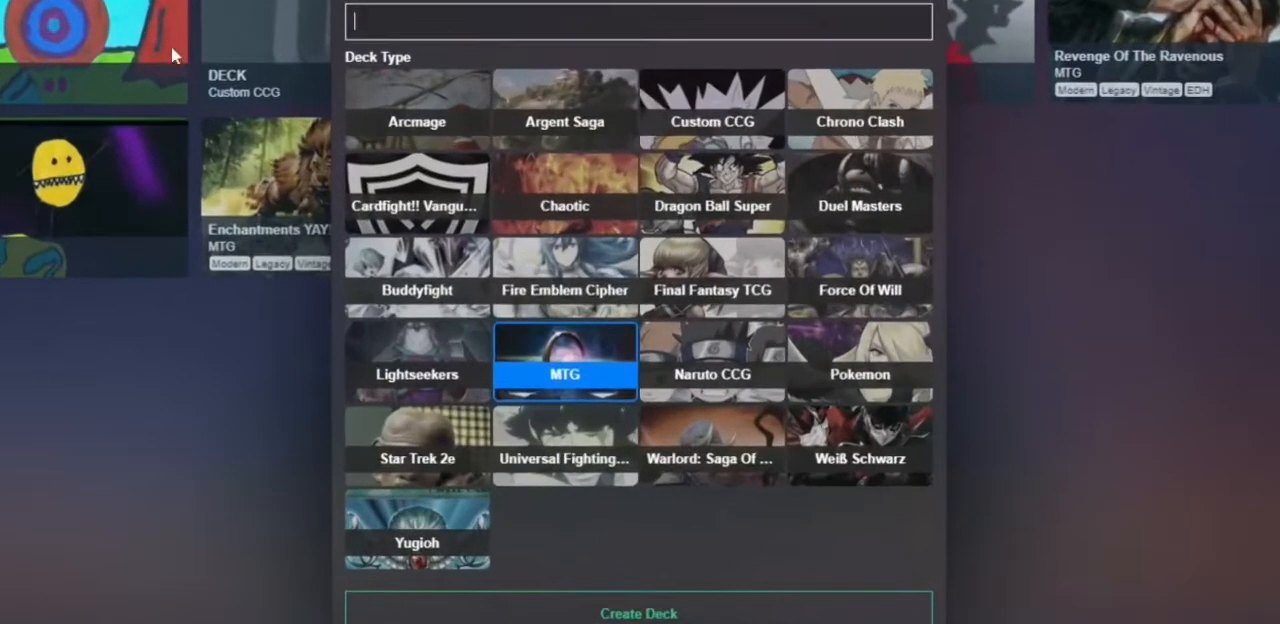
pyautogui.moveTo(648, 503)
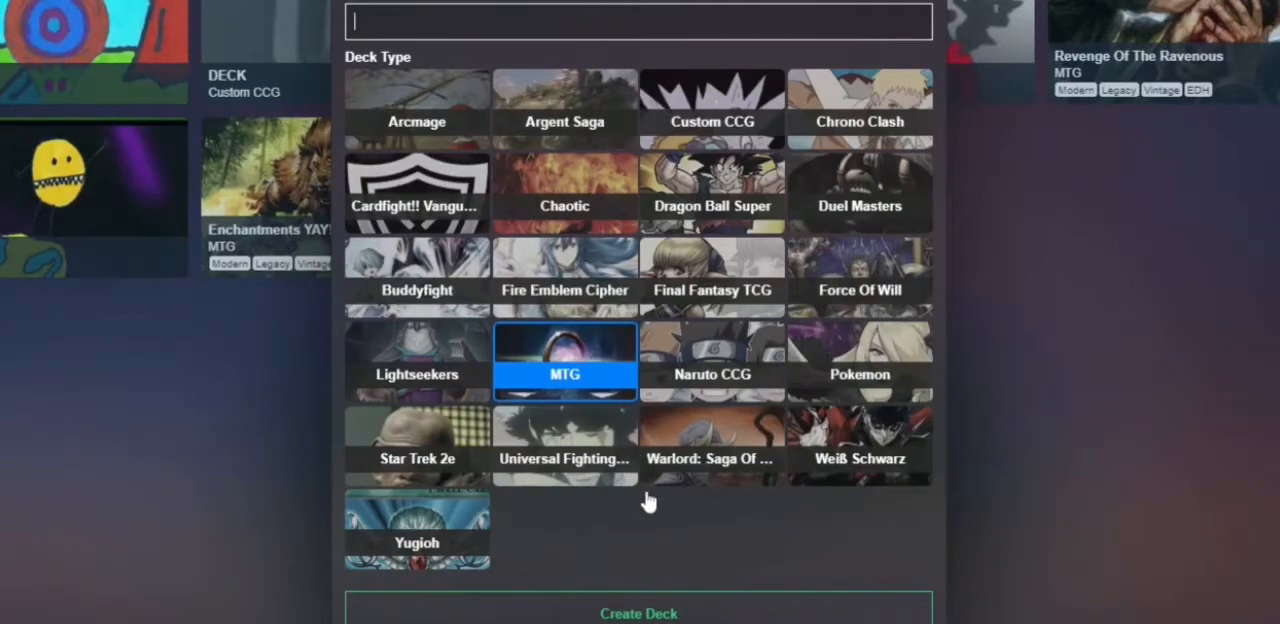
pyautogui.moveTo(672, 295)
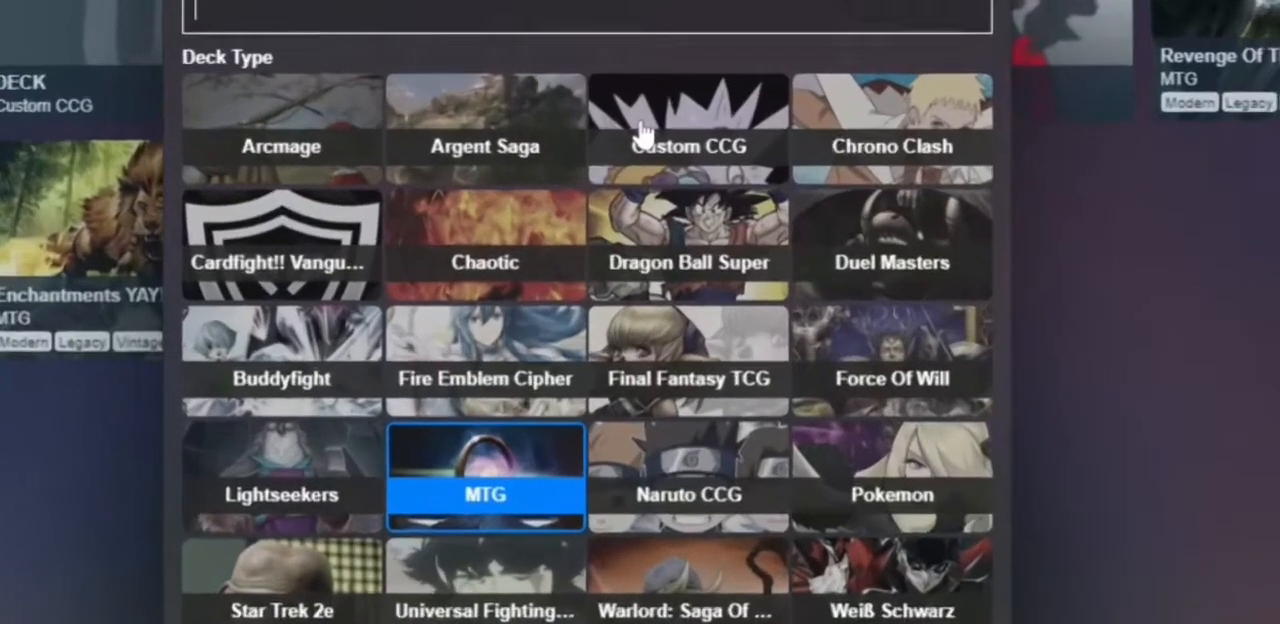
pyautogui.click(688, 120)
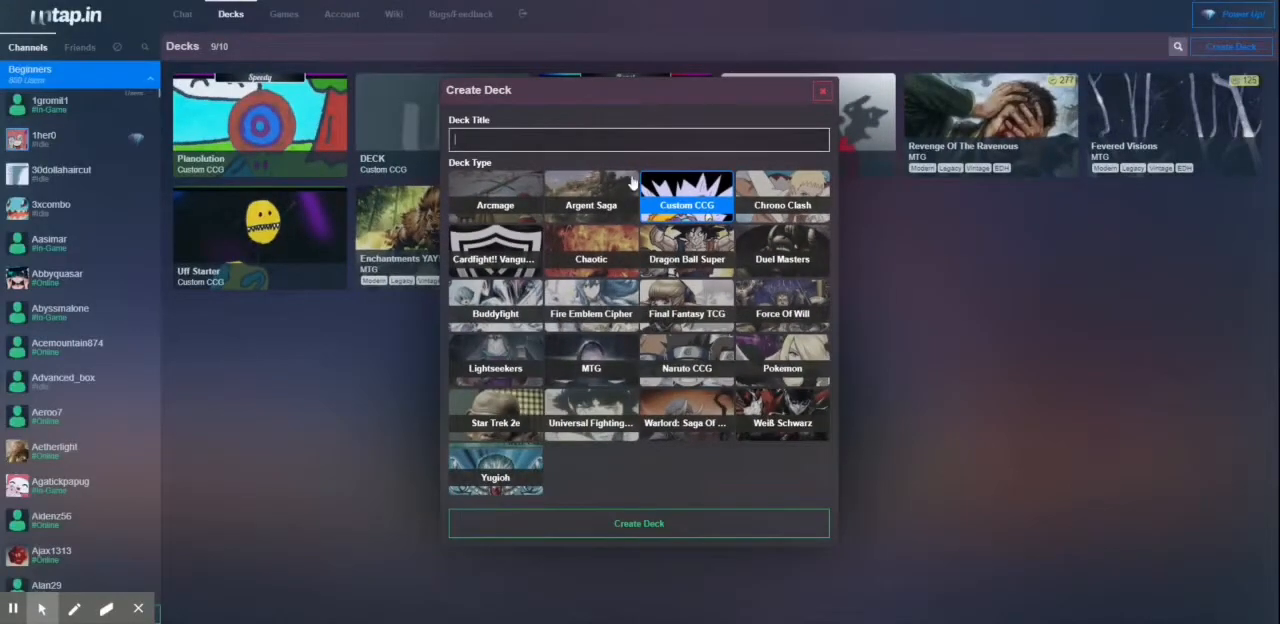
pyautogui.write('Example')
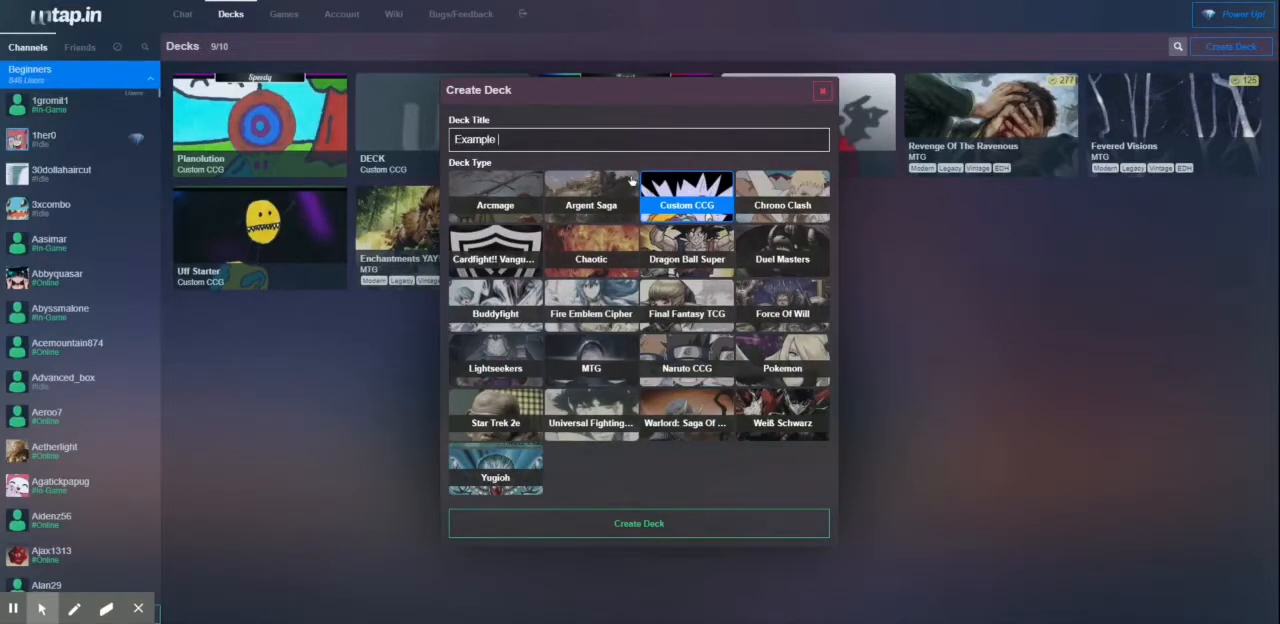
pyautogui.write('Deck')
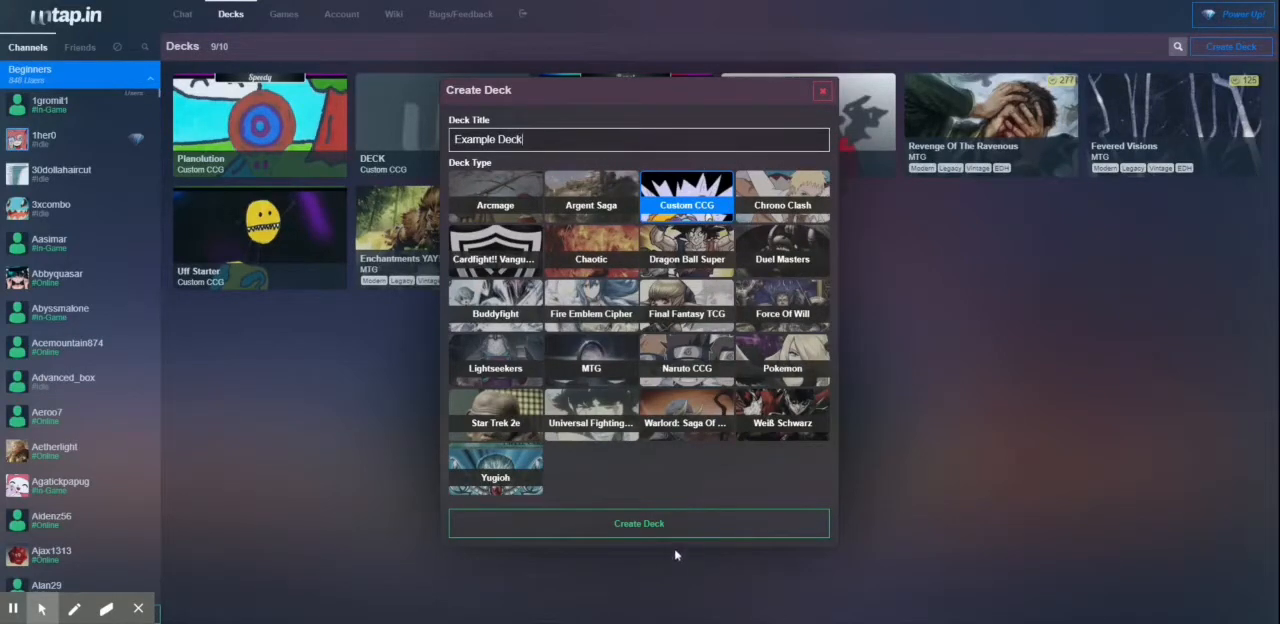
pyautogui.click(638, 523)
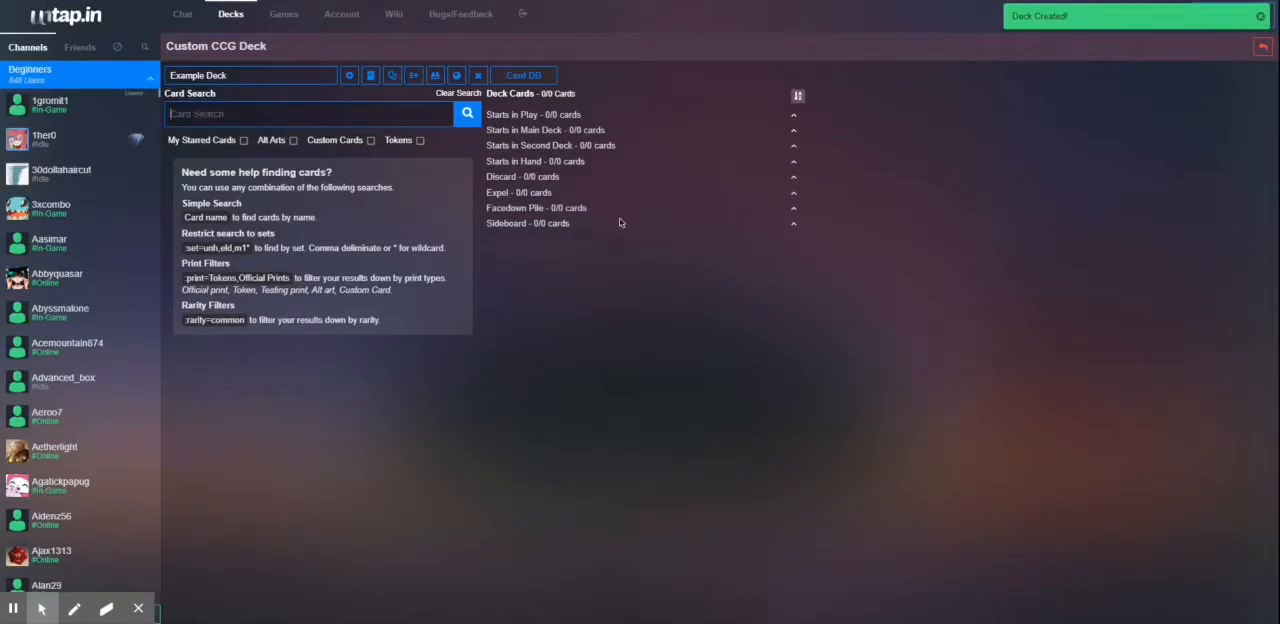
# - Search cards for sets unh, eld and Planolution, returning 88 Planolution cards
pyautogui.write('ter')
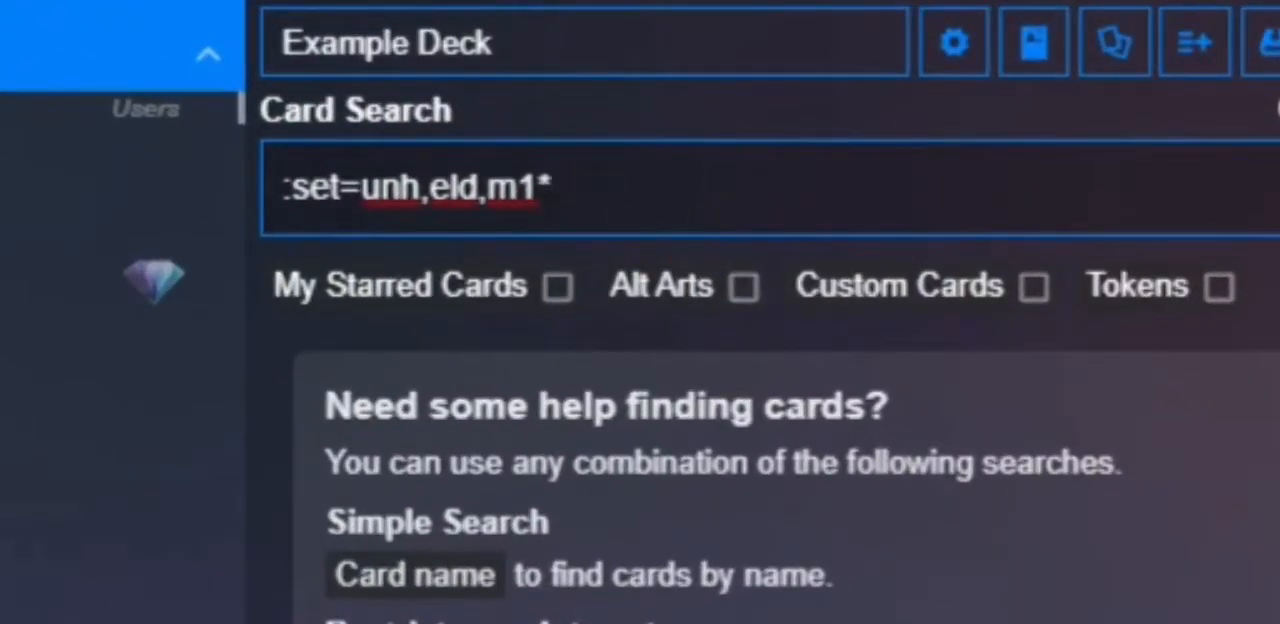
pyautogui.press('Backspace')
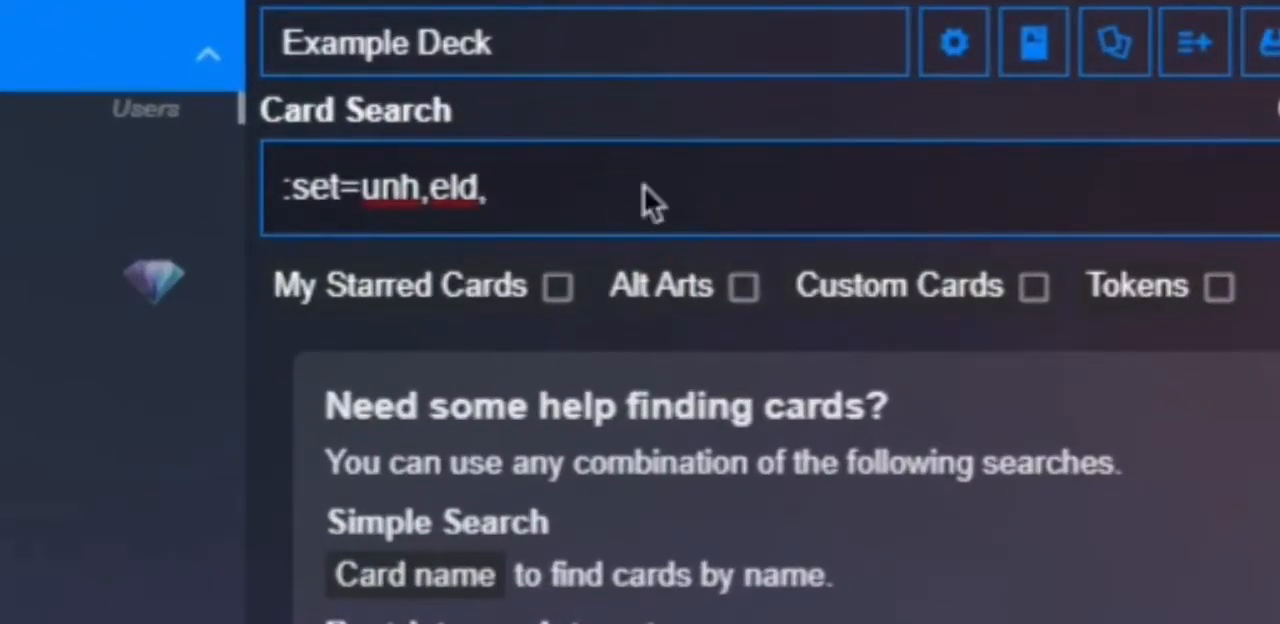
pyautogui.write('Planolution')
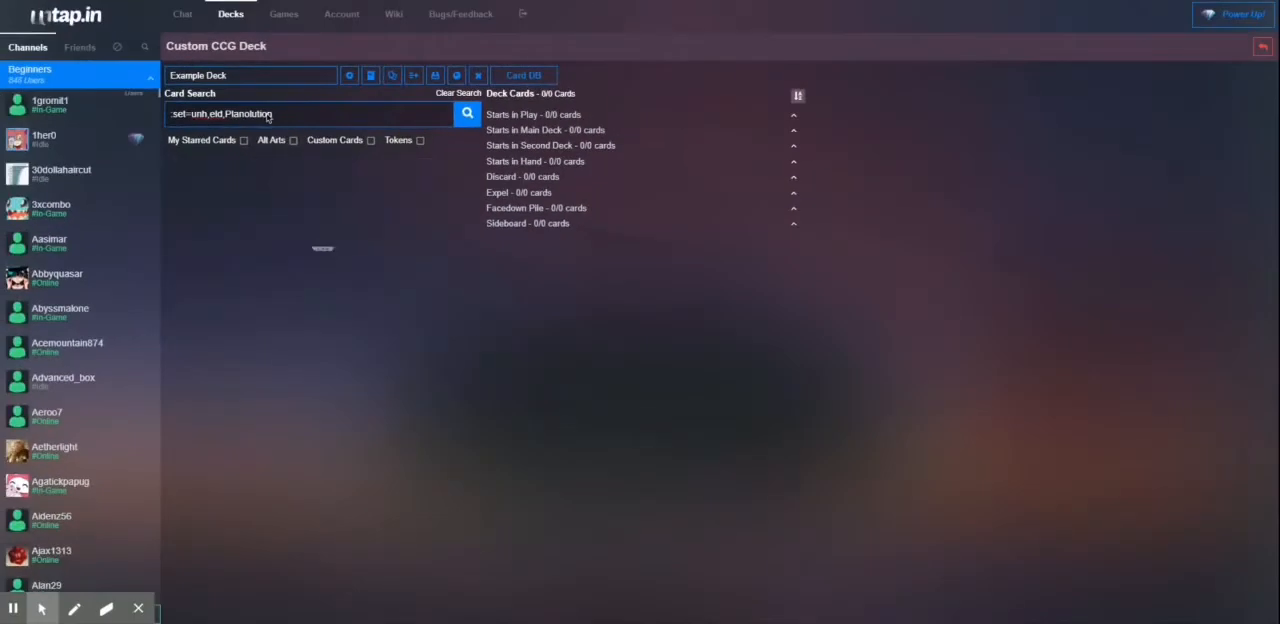
pyautogui.click(466, 113)
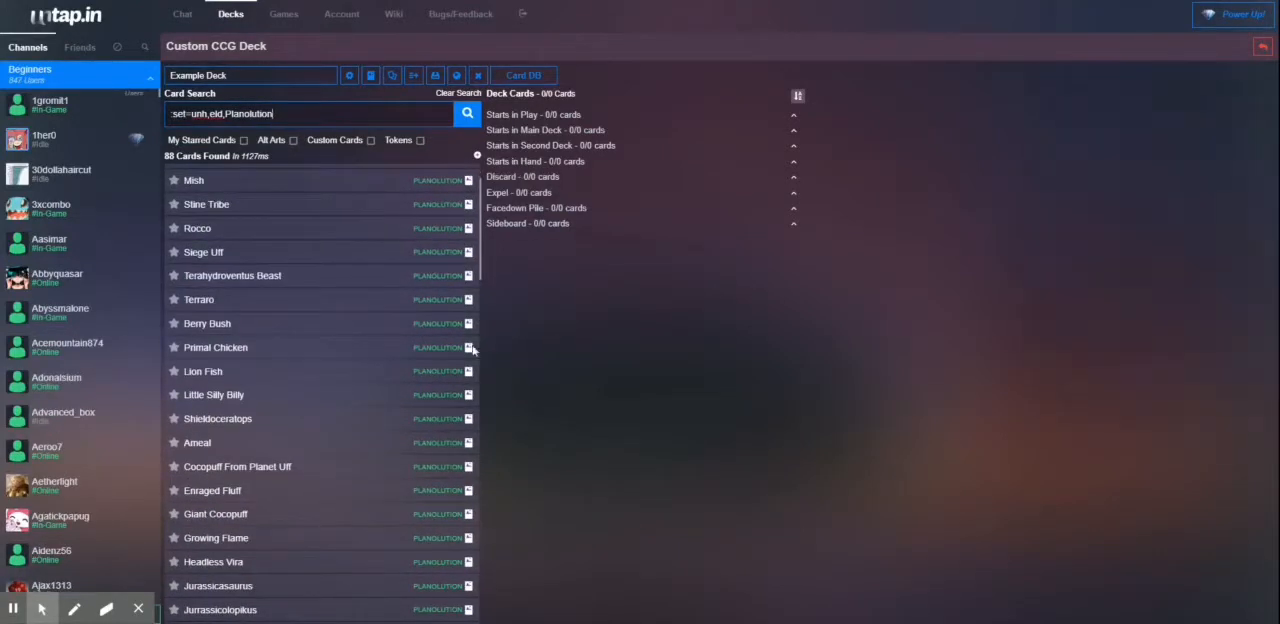
pyautogui.scroll(3)
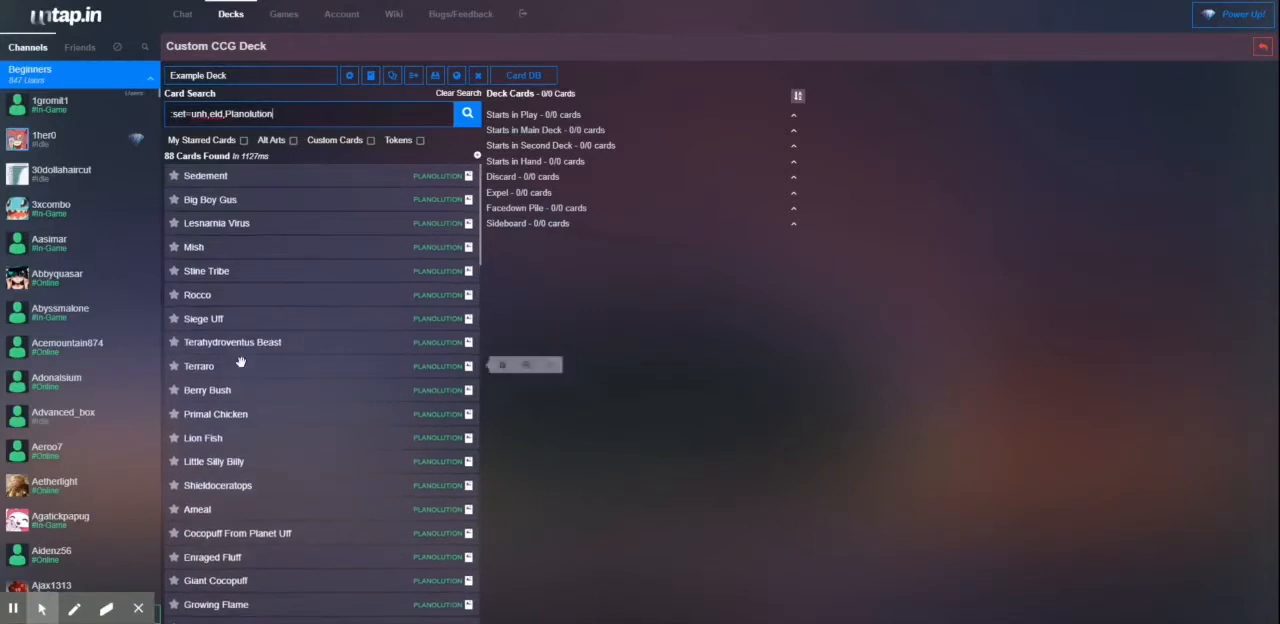
pyautogui.moveTo(290, 358)
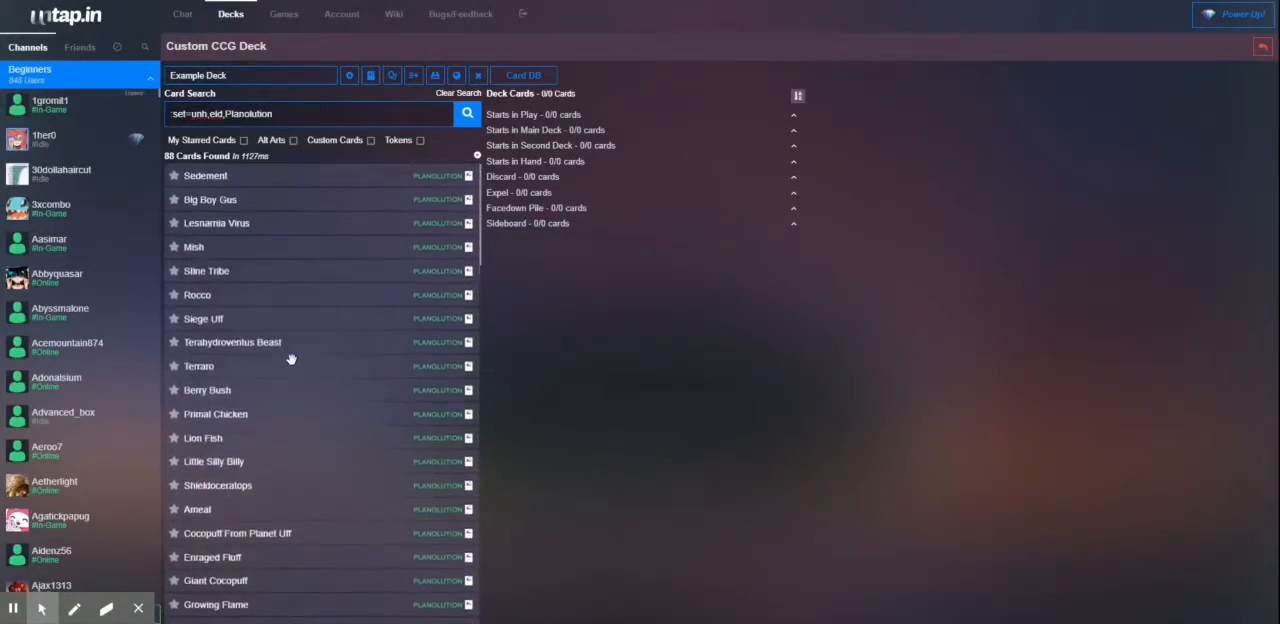
pyautogui.moveTo(221, 370)
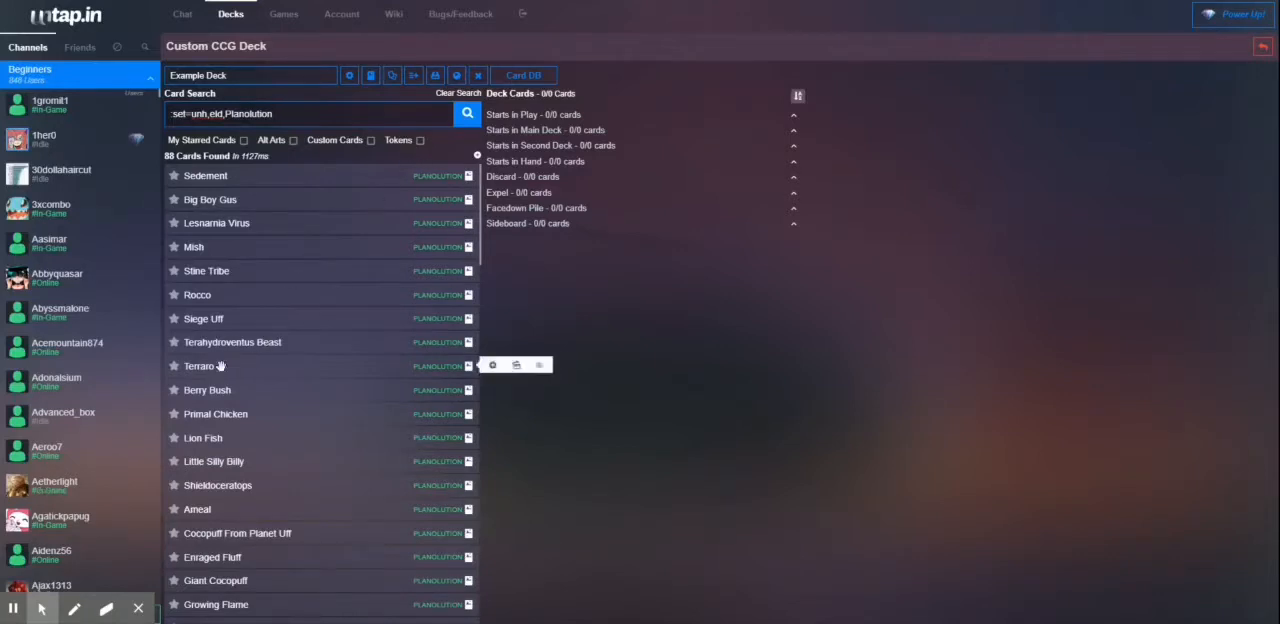
pyautogui.moveTo(243, 374)
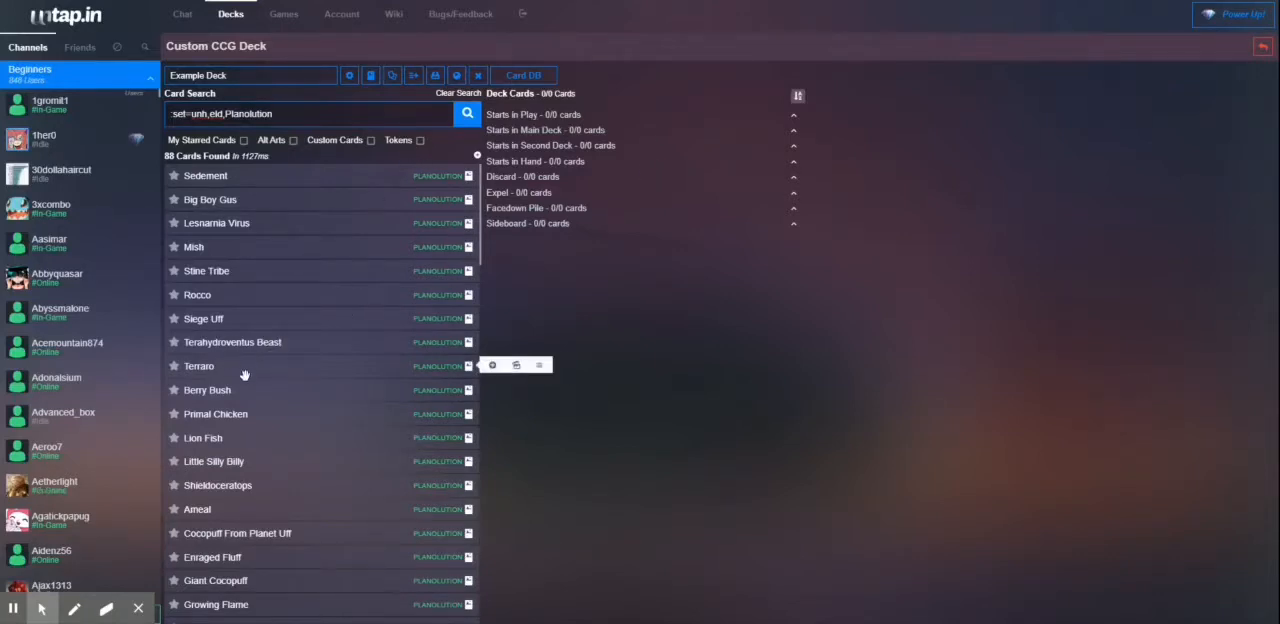
pyautogui.moveTo(465, 367)
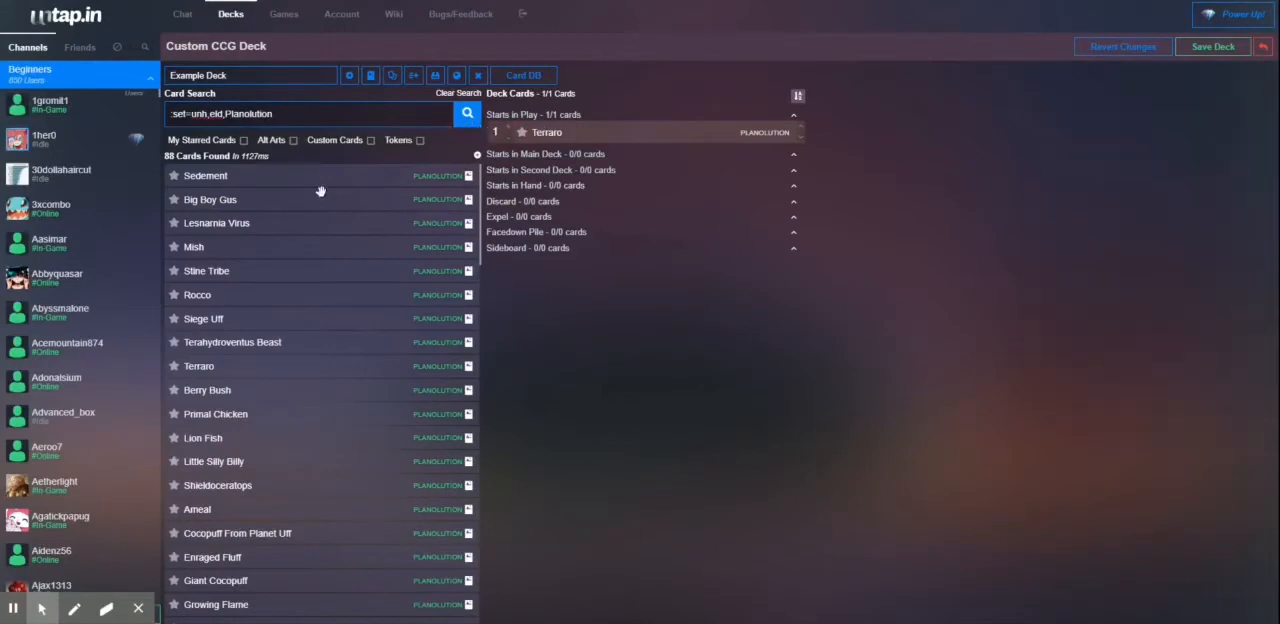
pyautogui.moveTo(185, 397)
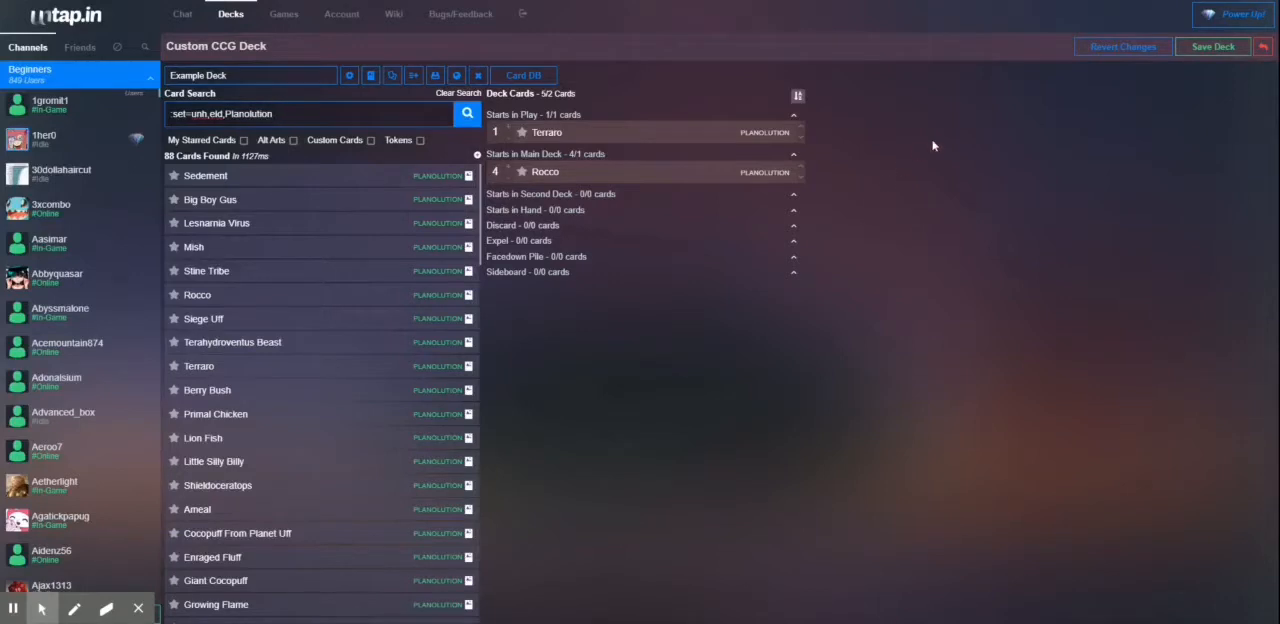
pyautogui.moveTo(281, 317)
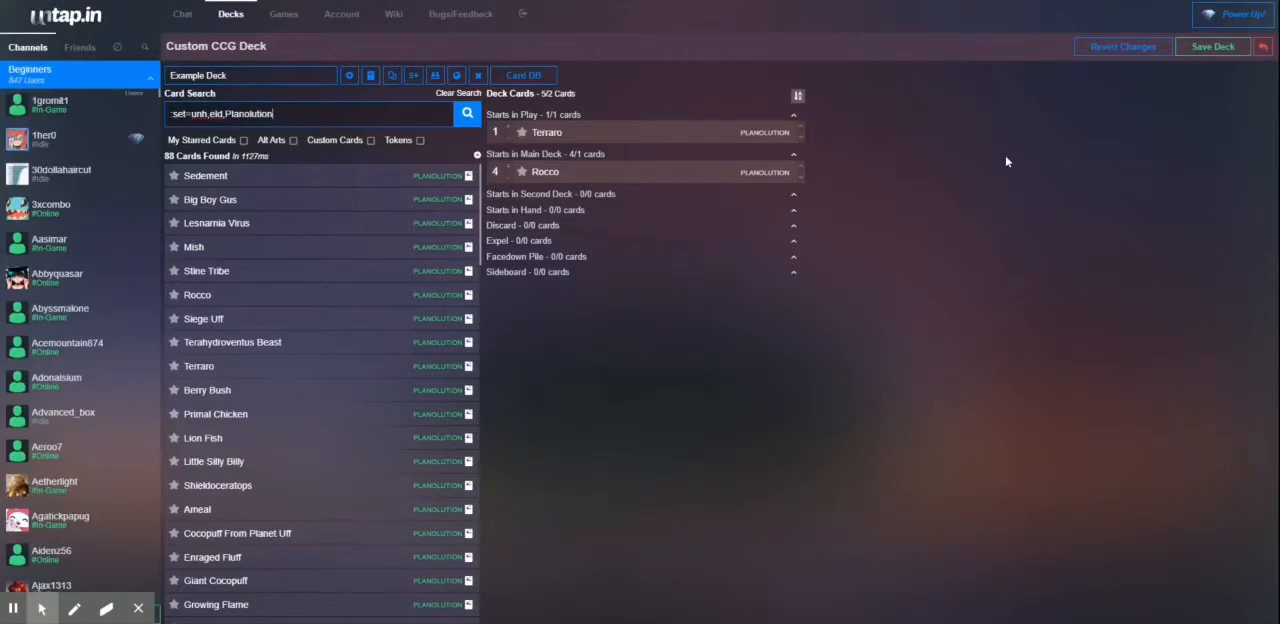
pyautogui.moveTo(1162, 103)
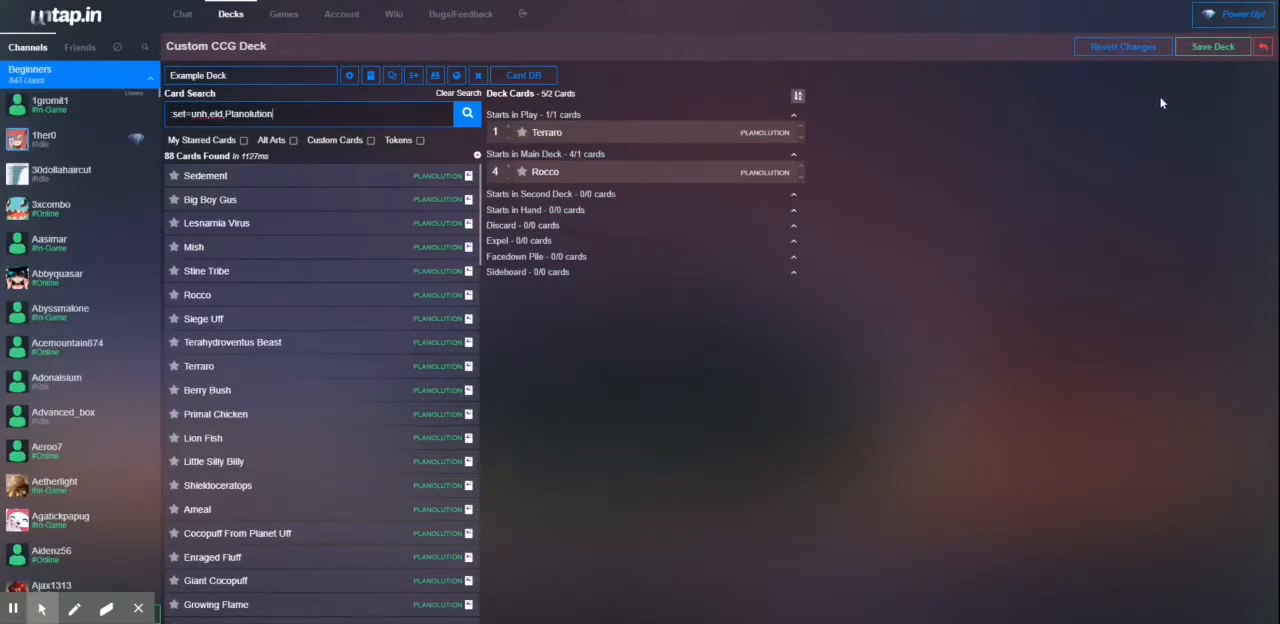
# - Host a two-player Competitive Custom CCG game titled Planolution from the games list
pyautogui.click(283, 13)
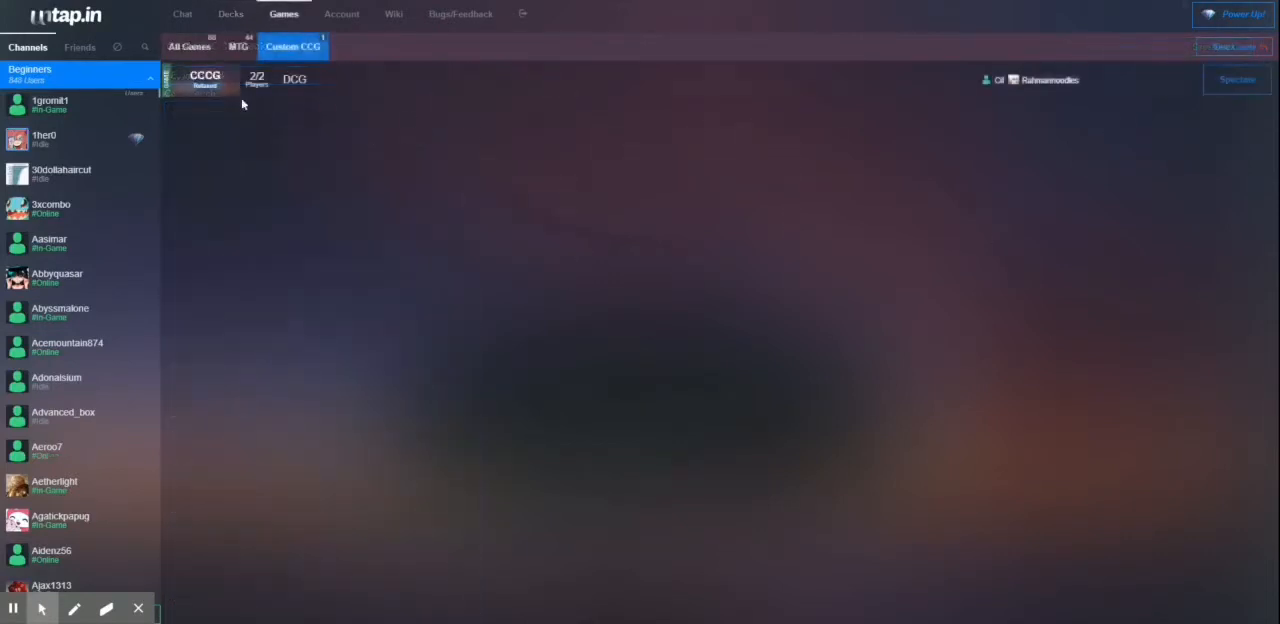
pyautogui.moveTo(433, 237)
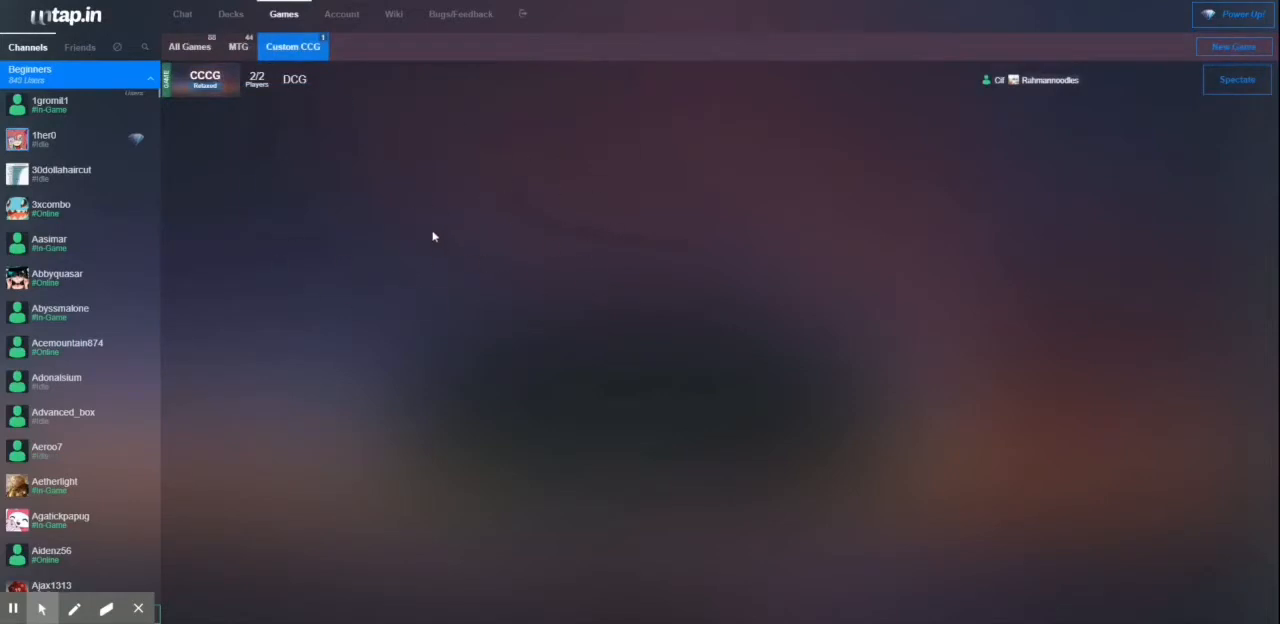
pyautogui.moveTo(225, 145)
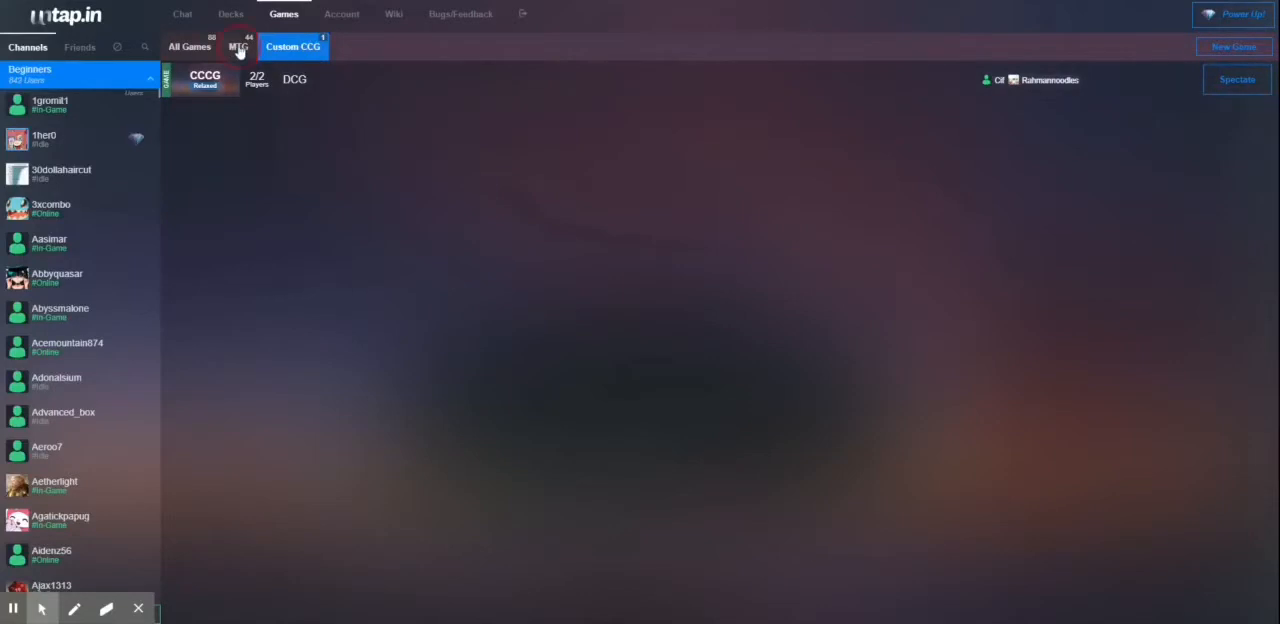
pyautogui.click(238, 46)
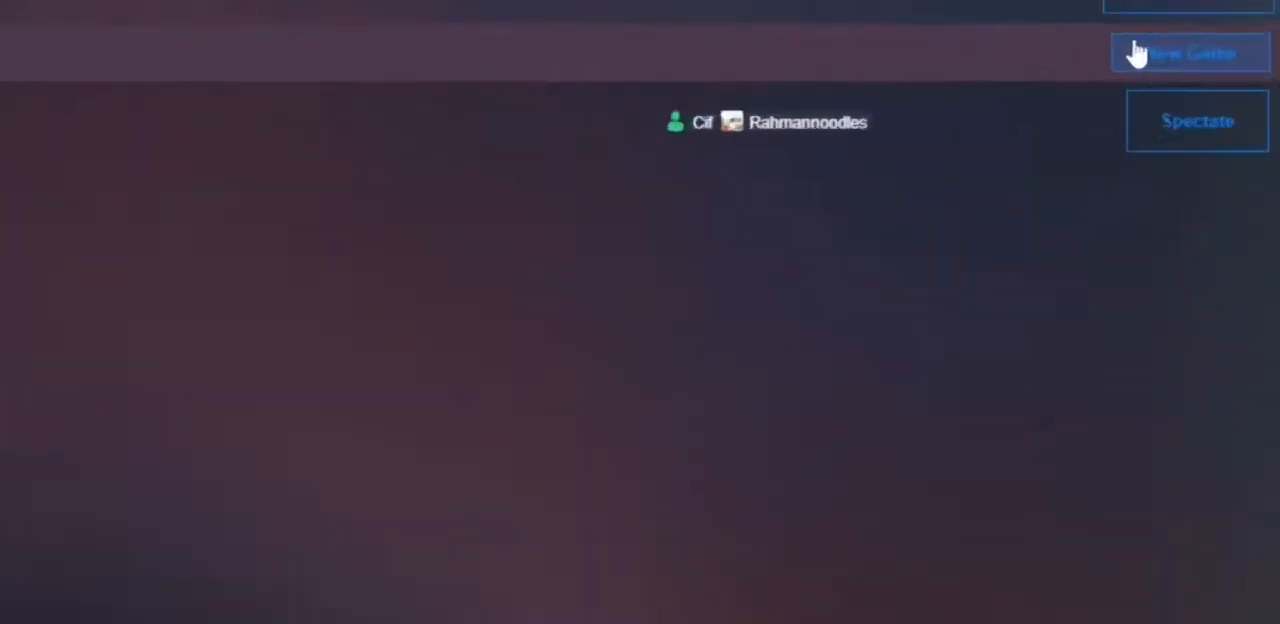
pyautogui.click(1188, 52)
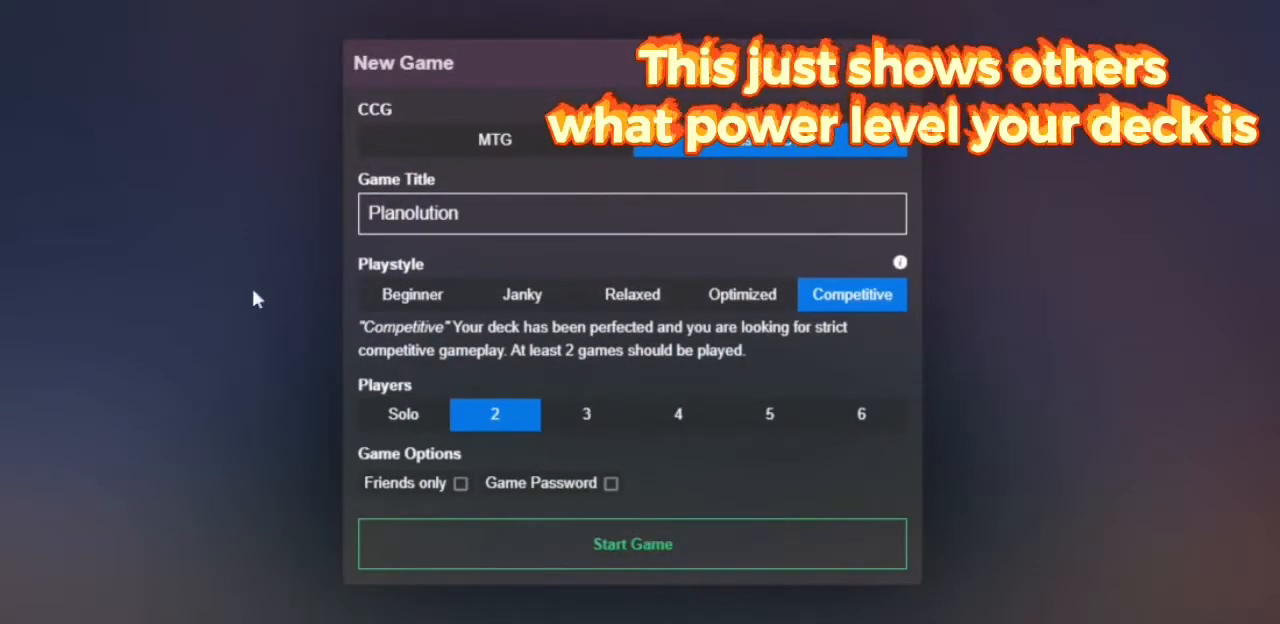
pyautogui.click(632, 294)
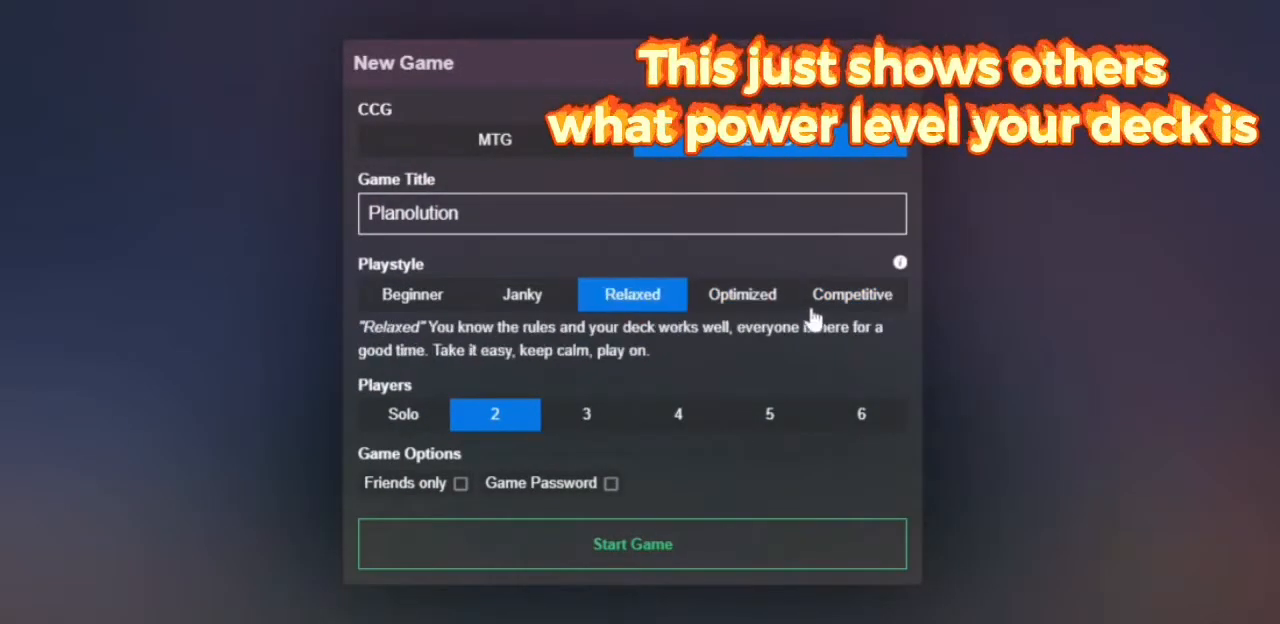
pyautogui.click(851, 294)
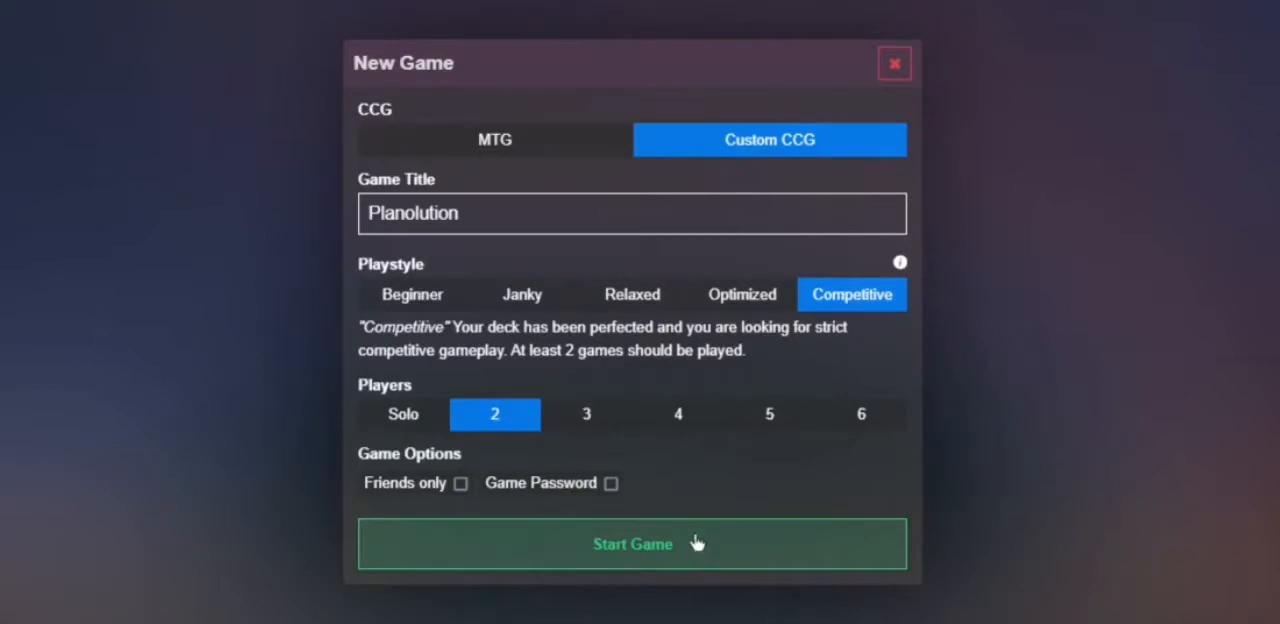
pyautogui.moveTo(700, 585)
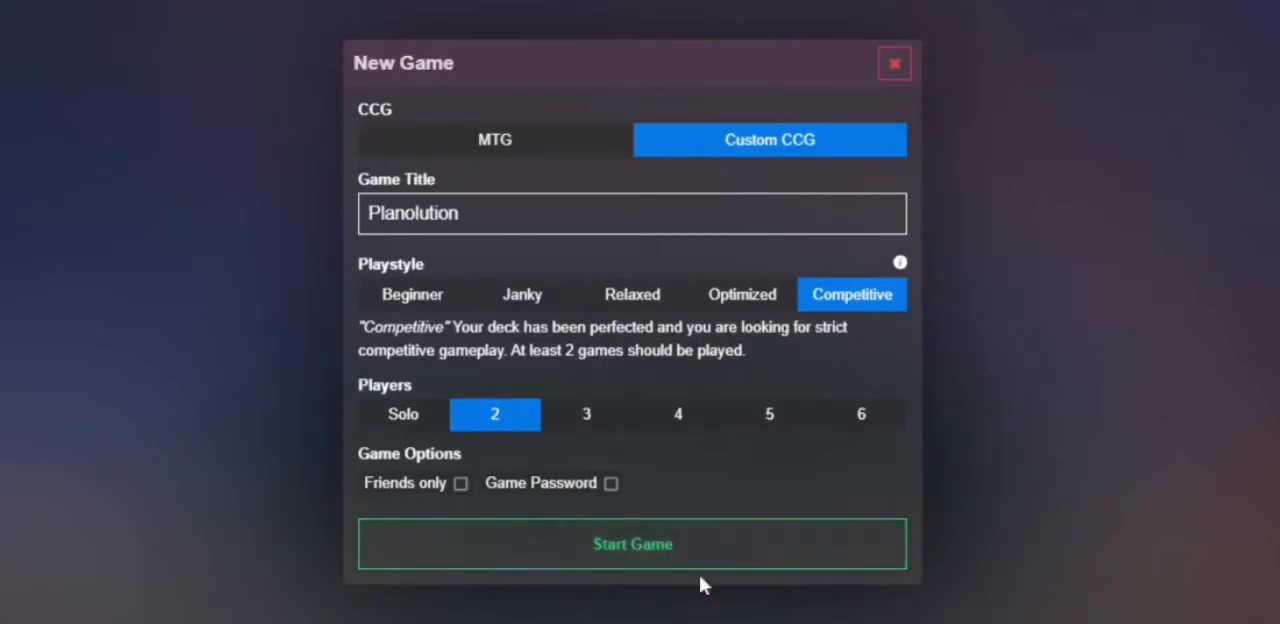
pyautogui.click(632, 544)
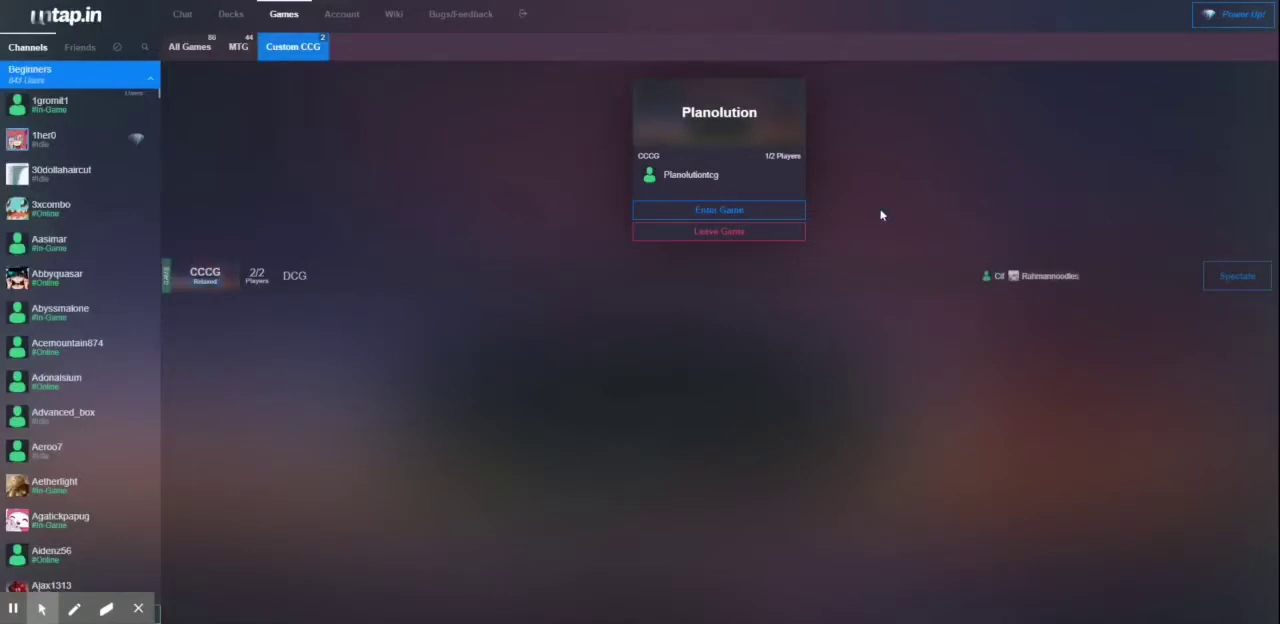
# - Enter the Planolution game using the Terarro Starter Deck as the library
pyautogui.click(718, 210)
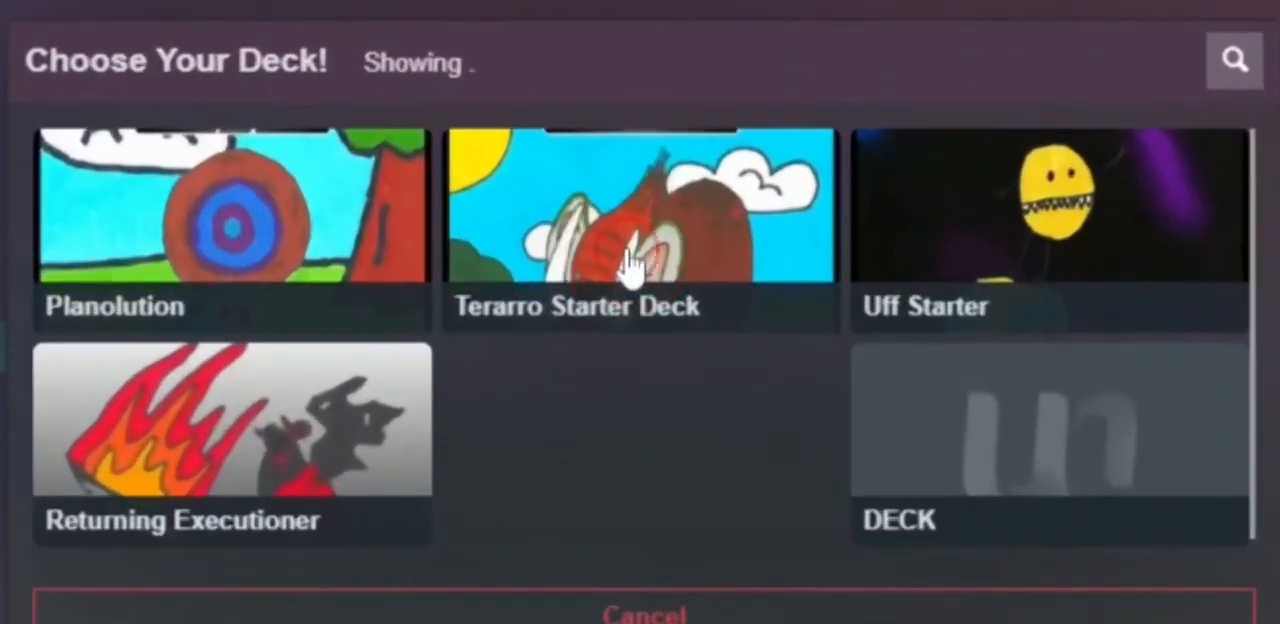
pyautogui.click(231, 205)
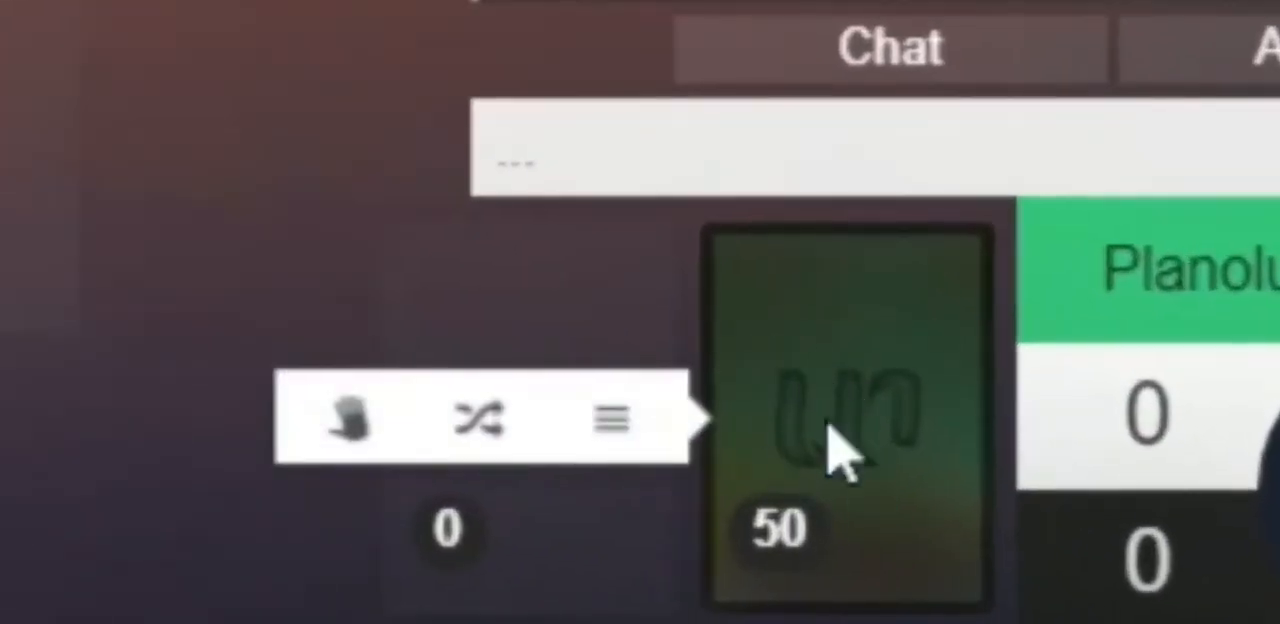
# - Draw cards from the main deck until five are in hand, leaving 45
pyautogui.click(350, 418)
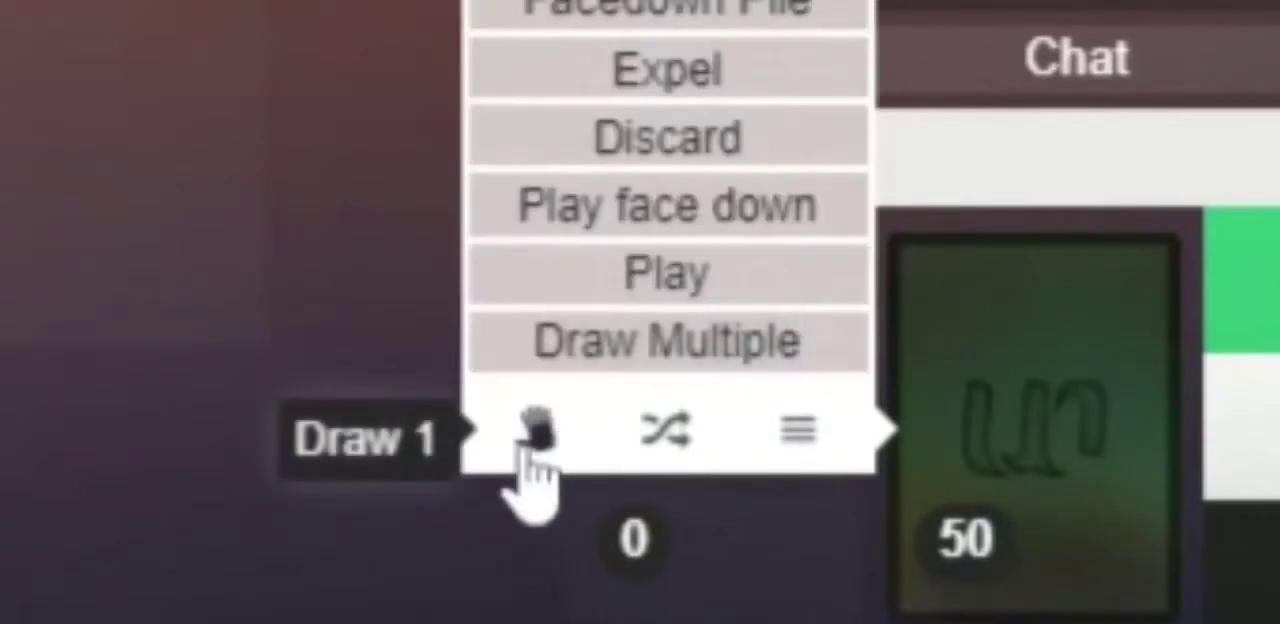
pyautogui.moveTo(555, 455)
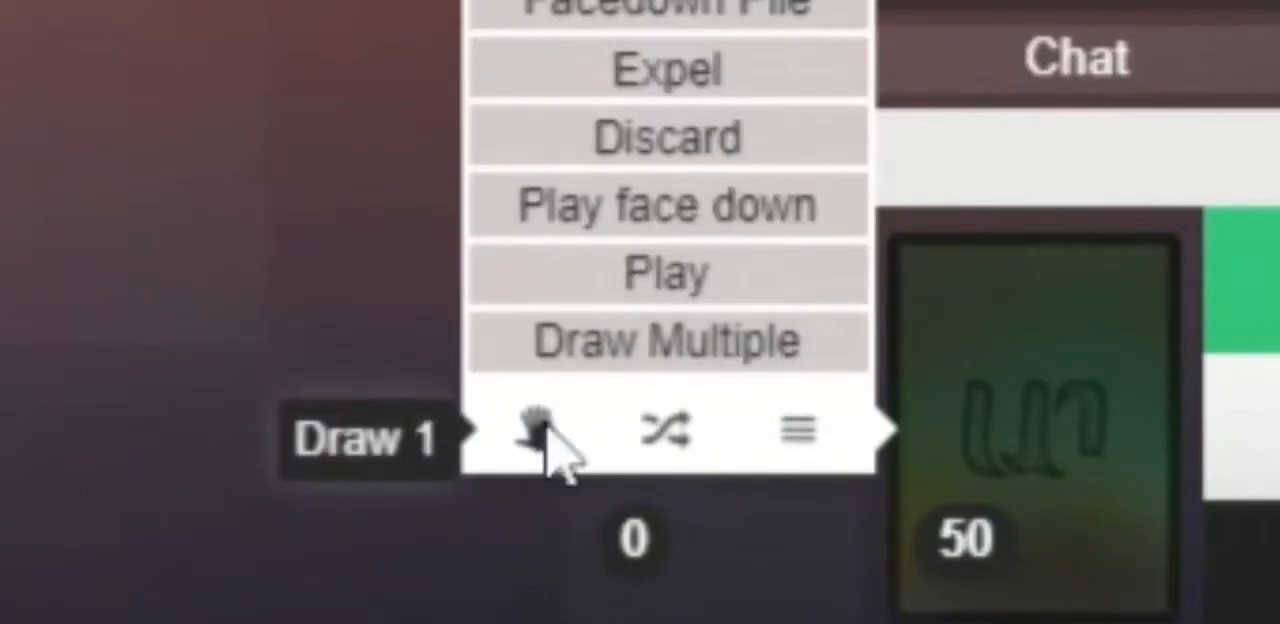
pyautogui.click(665, 340)
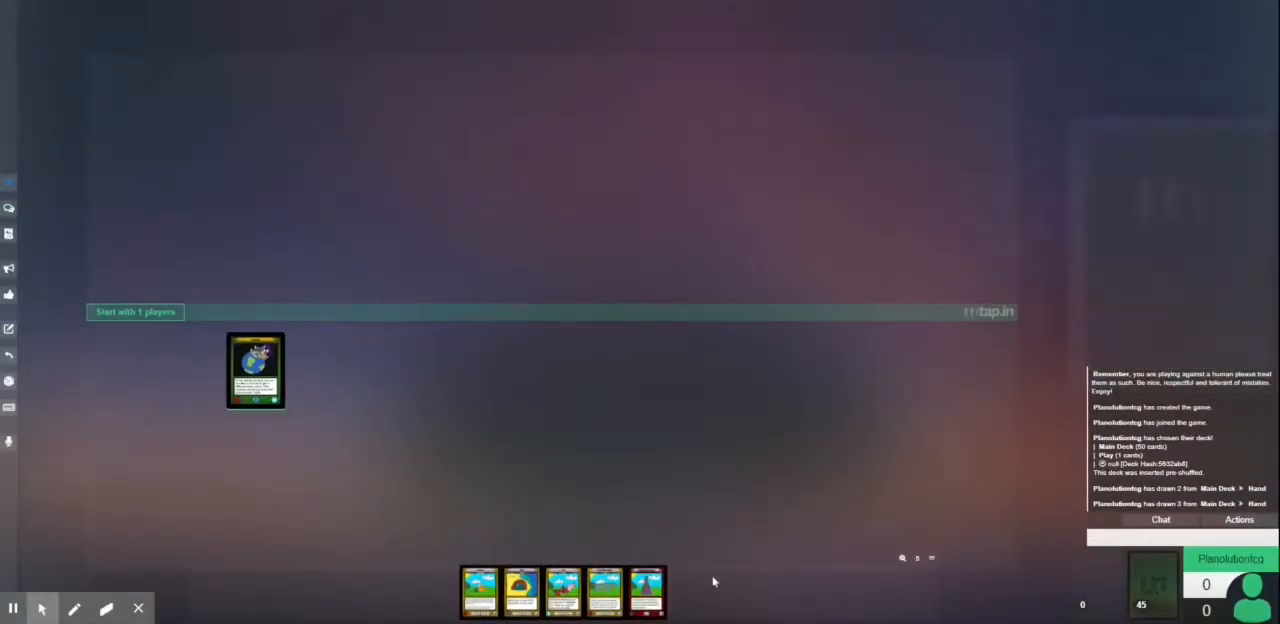
pyautogui.moveTo(473, 524)
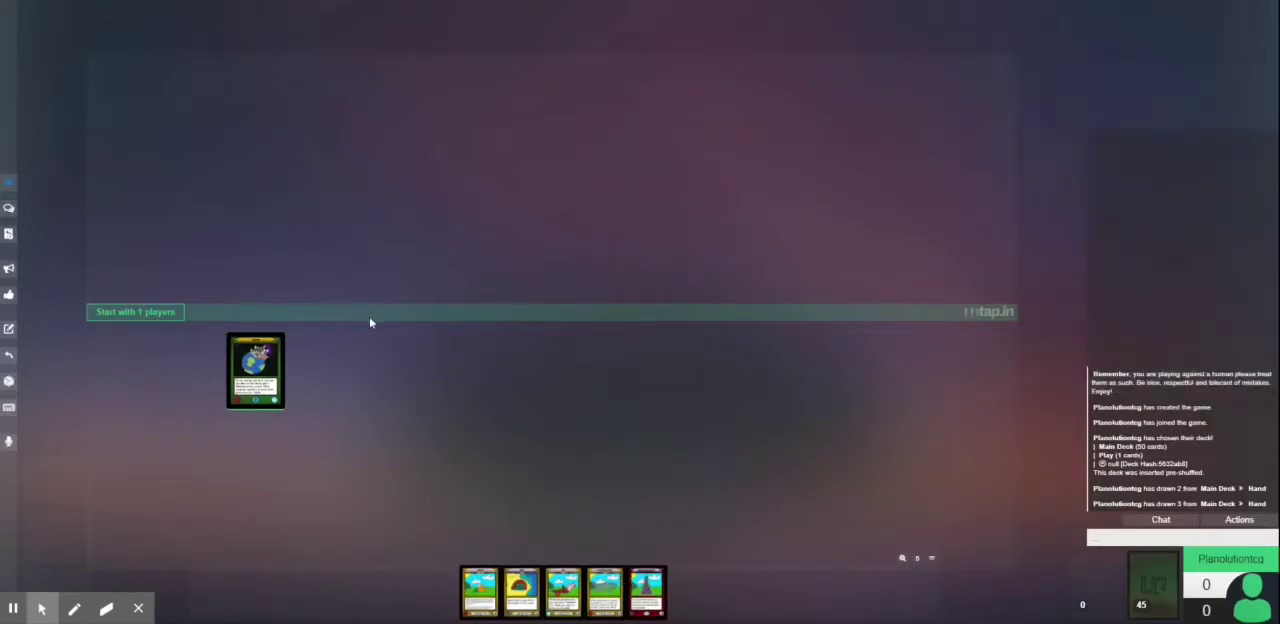
# - Open the in-play Terraro planet card's action menu, then dismiss it
pyautogui.rightClick(255, 370)
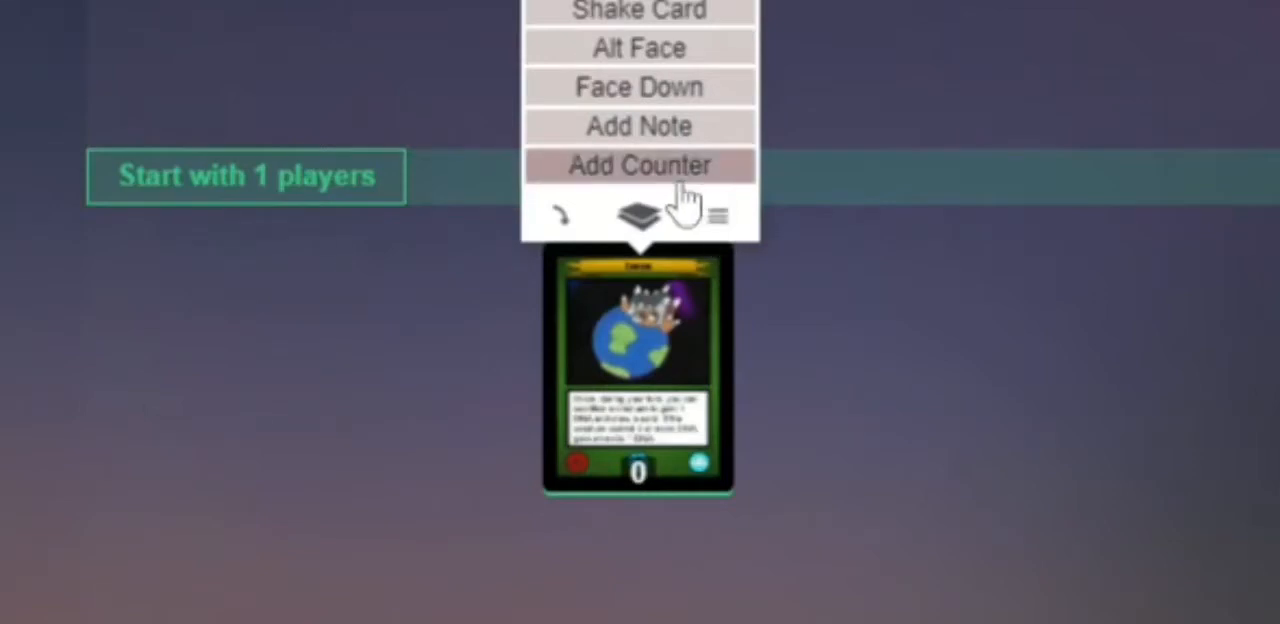
pyautogui.moveTo(888, 400)
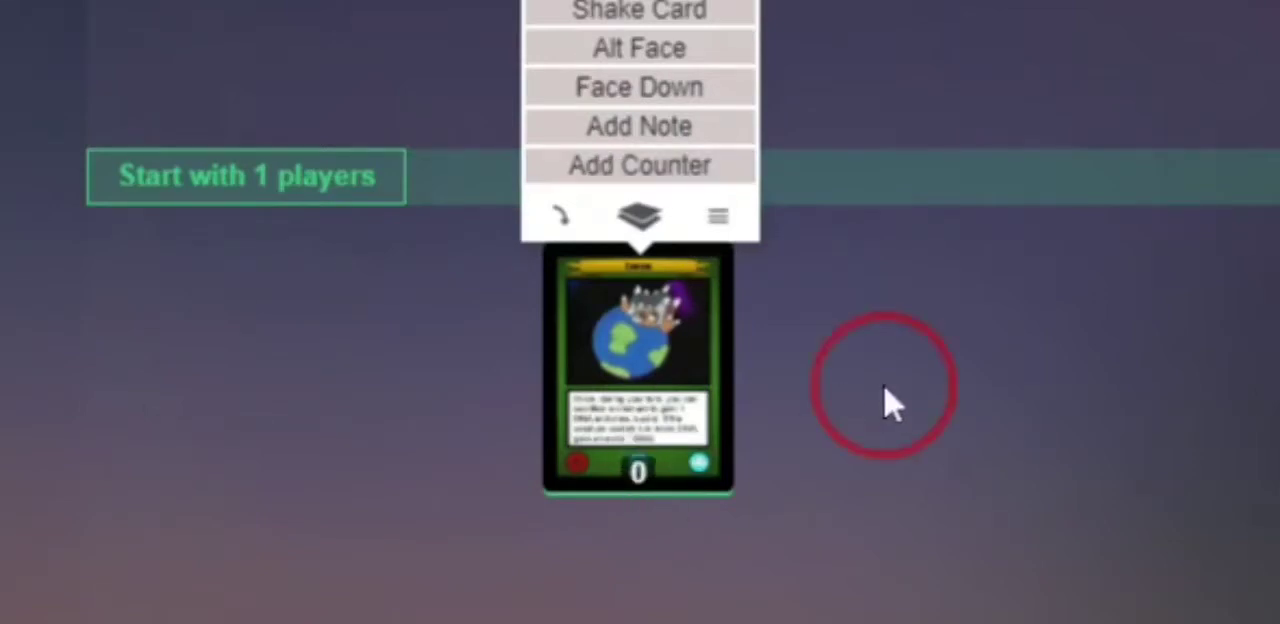
pyautogui.click(638, 165)
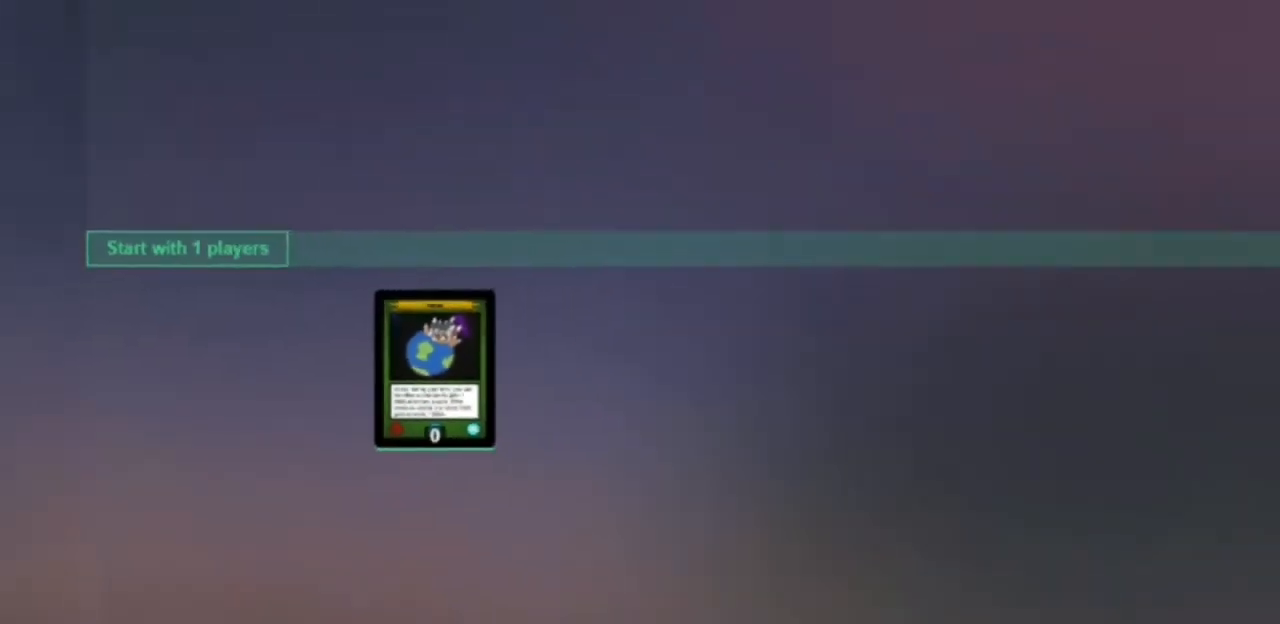
# - Play the Planacin card from hand, then browse its move options toward Hand
pyautogui.click(186, 247)
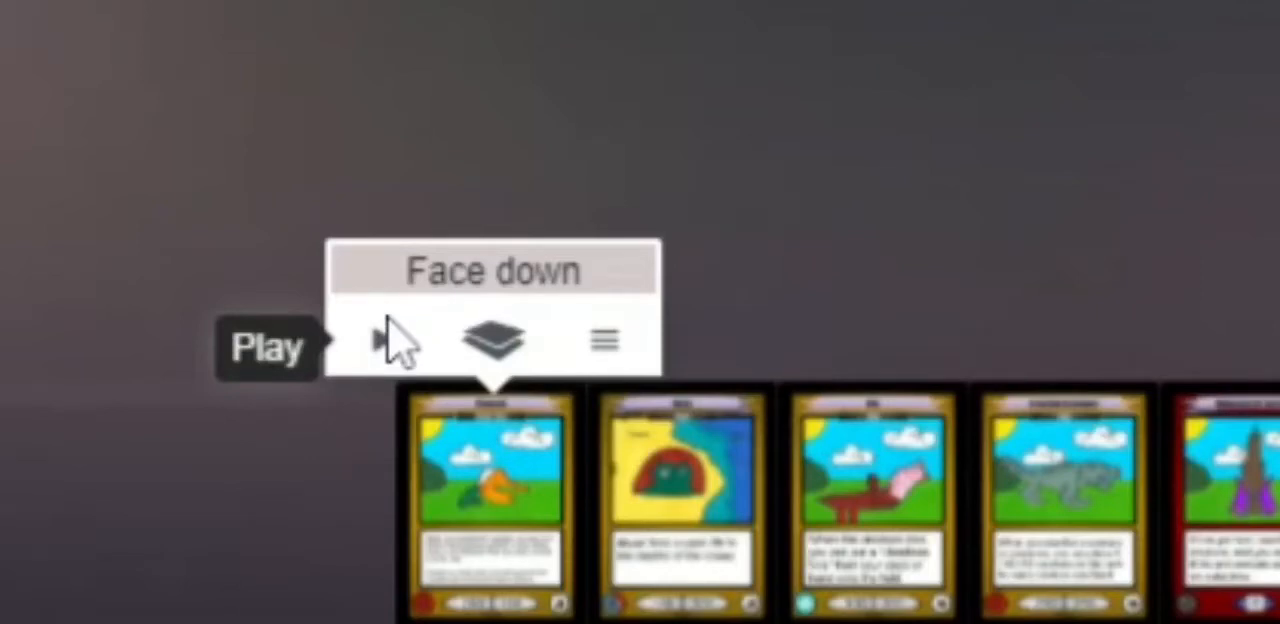
pyautogui.click(491, 340)
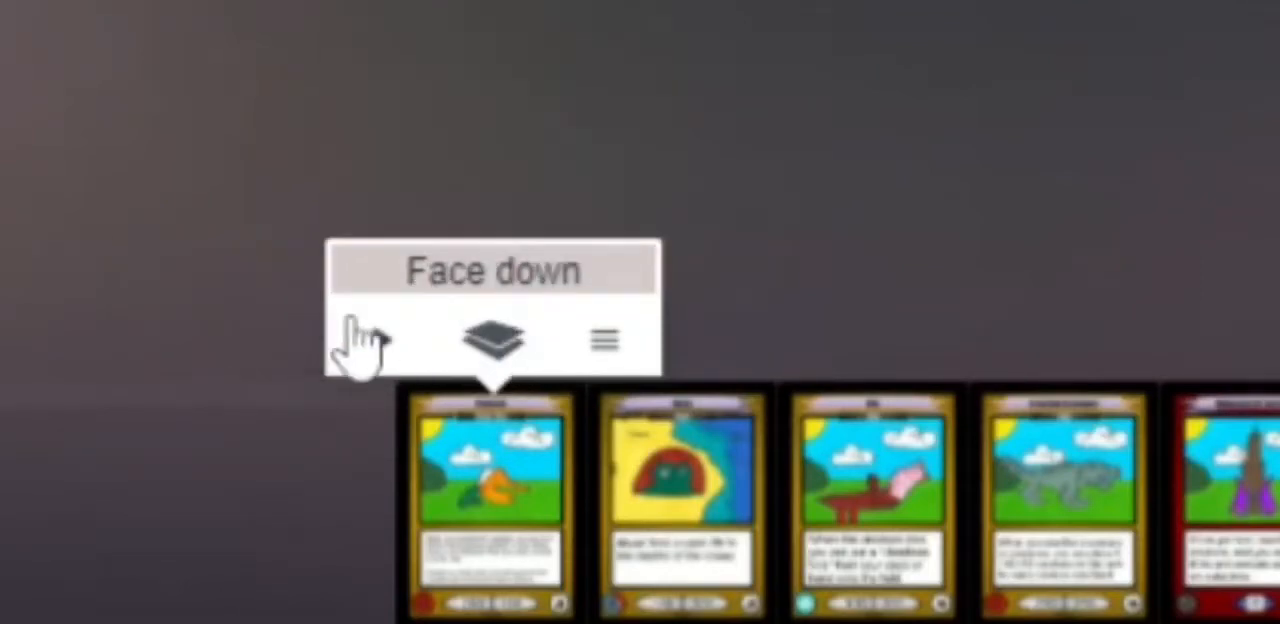
pyautogui.click(492, 340)
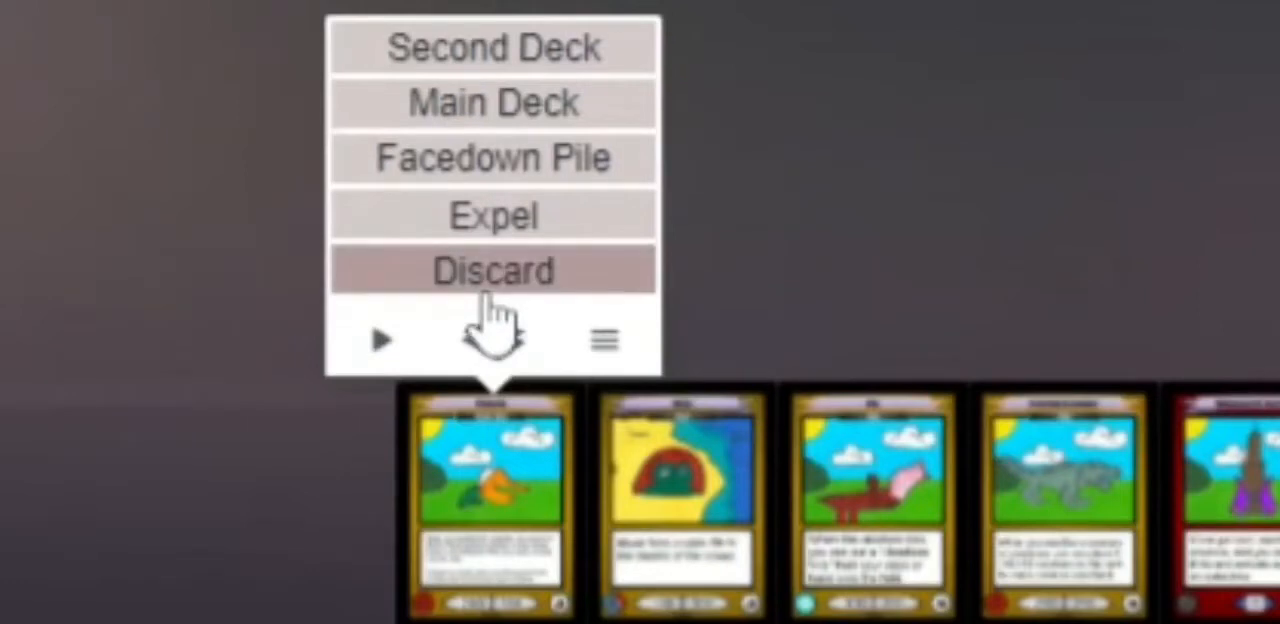
pyautogui.moveTo(500, 158)
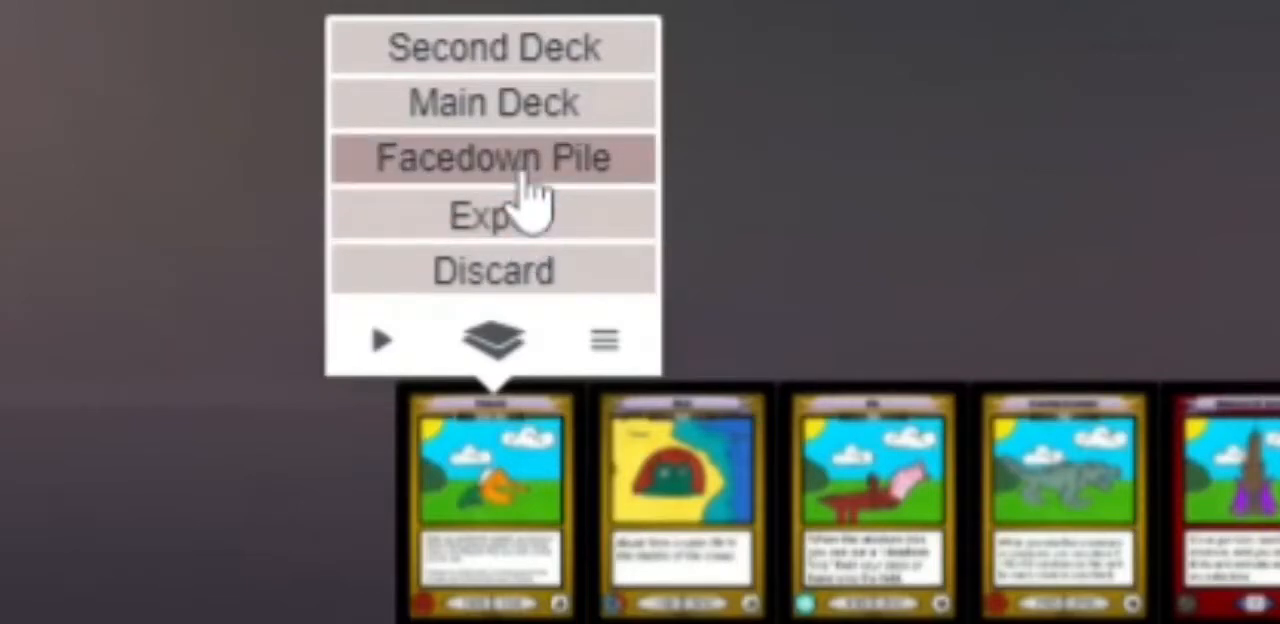
pyautogui.click(492, 158)
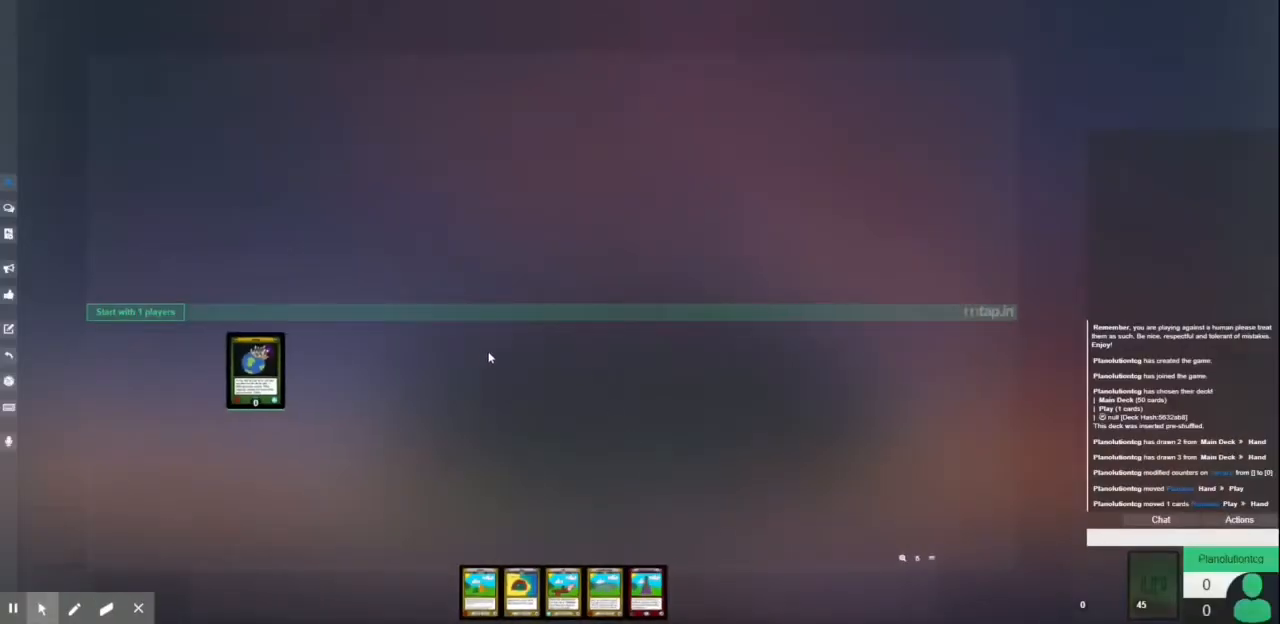
pyautogui.moveTo(1092, 504)
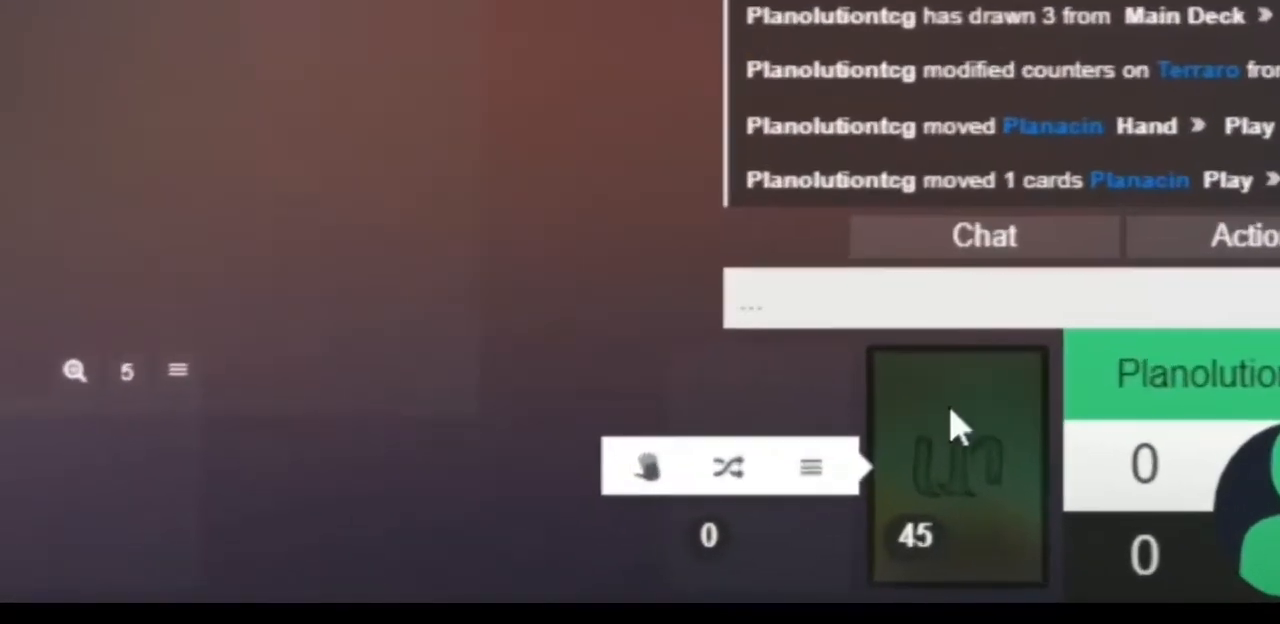
pyautogui.moveTo(950, 485)
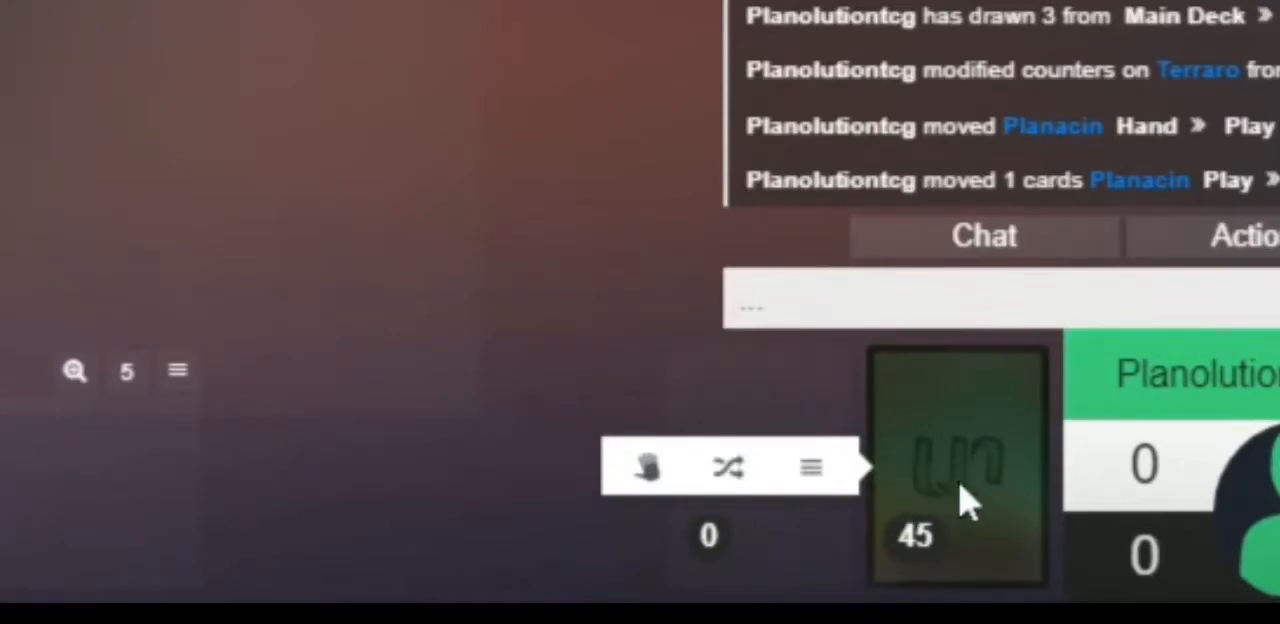
# - Search the main deck with Find Card for Headless Vira
pyautogui.click(810, 467)
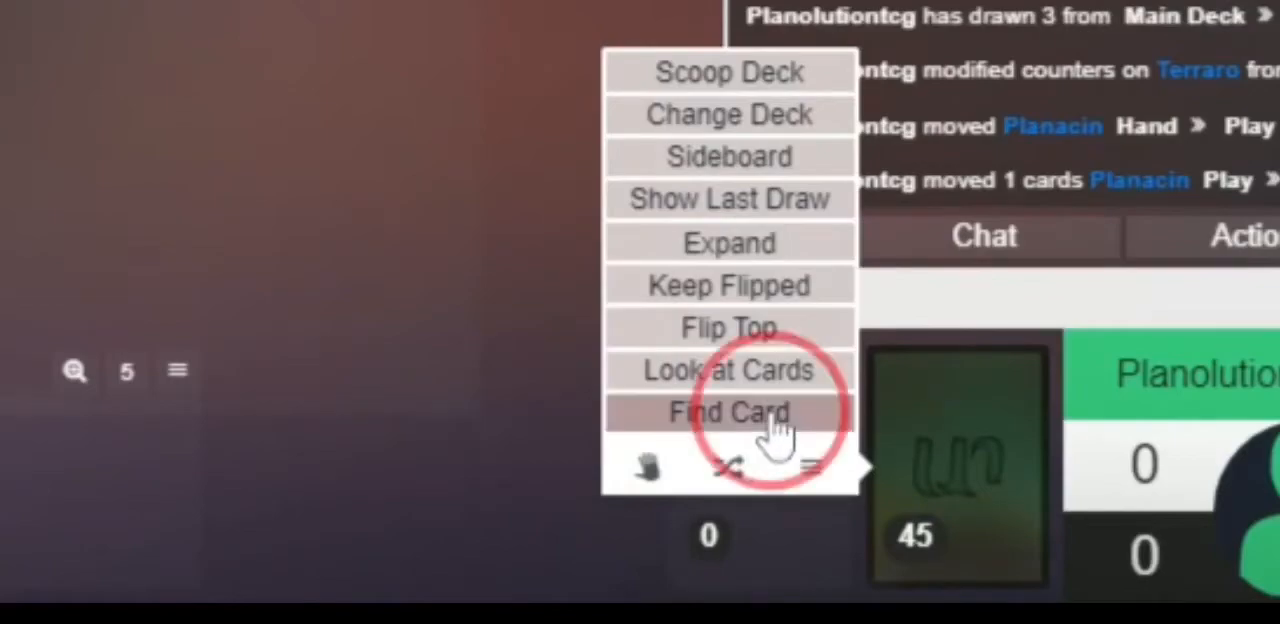
pyautogui.click(729, 412)
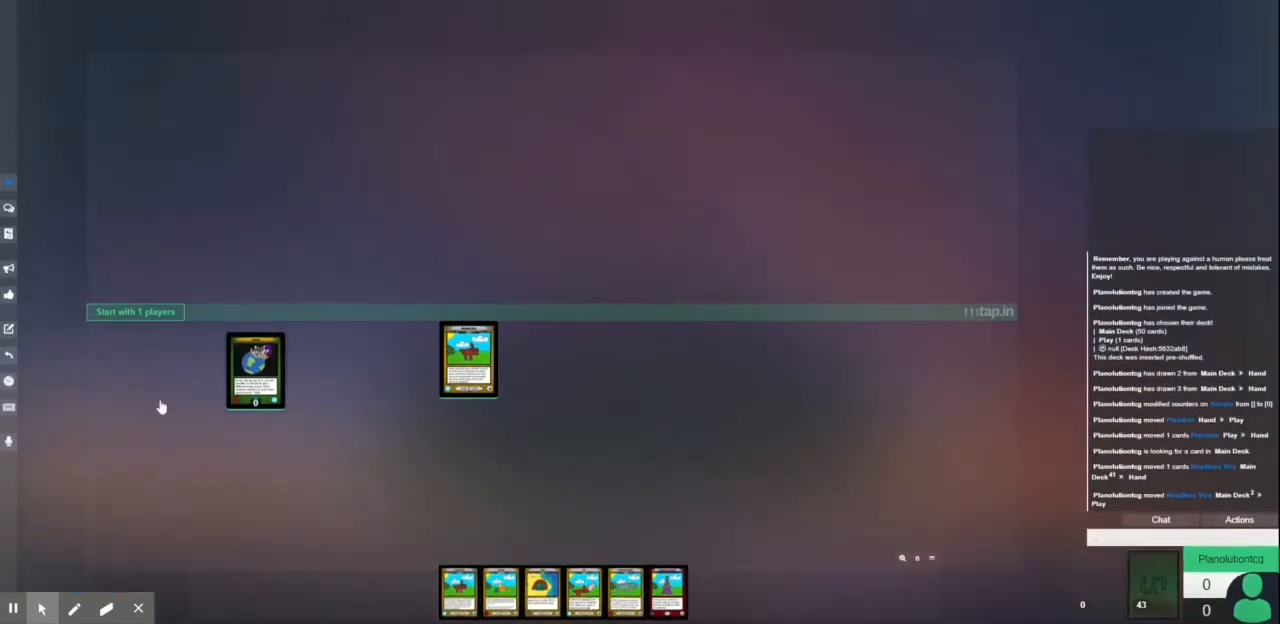
# - Expel Headless Vira, insert a Terraro from outside the game, and remove that copy
pyautogui.moveTo(468, 360); pyautogui.dragTo(163, 543)
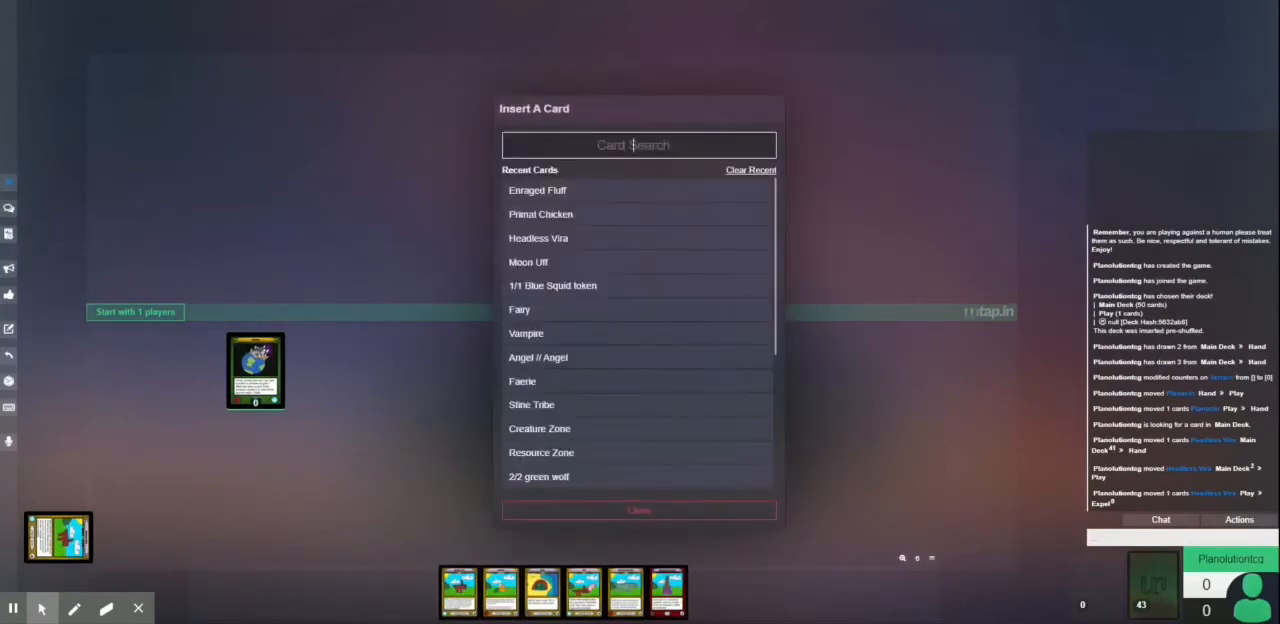
pyautogui.write('terr')
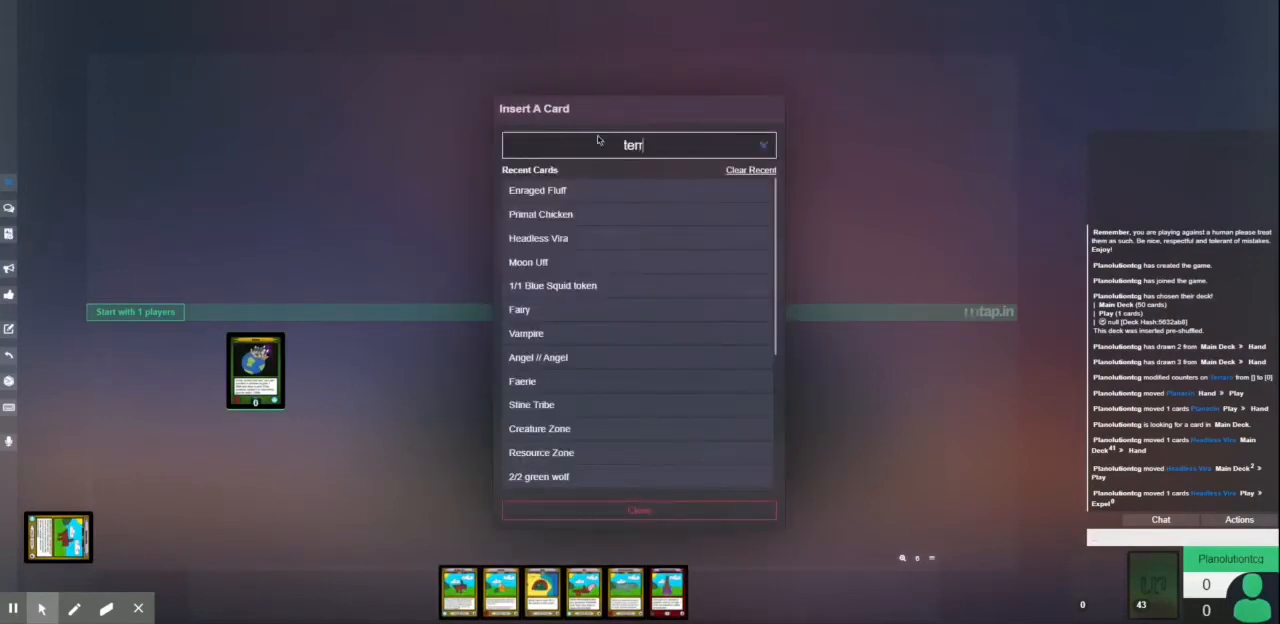
pyautogui.write('raro')
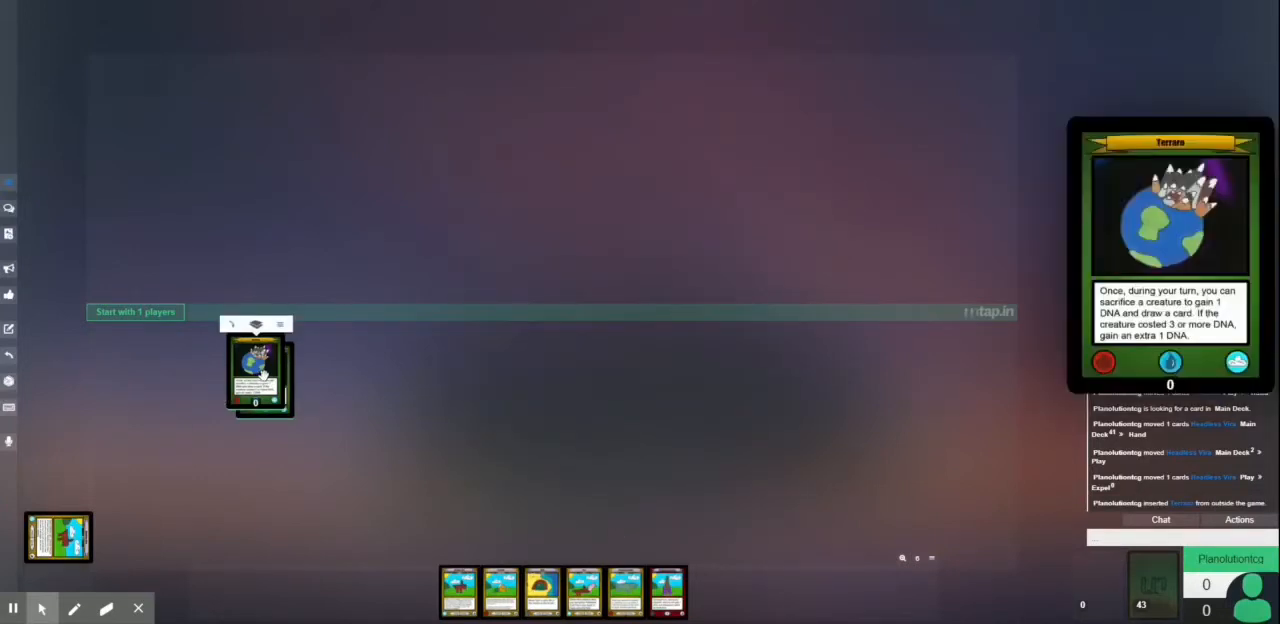
pyautogui.moveTo(255, 375); pyautogui.dragTo(375, 432)
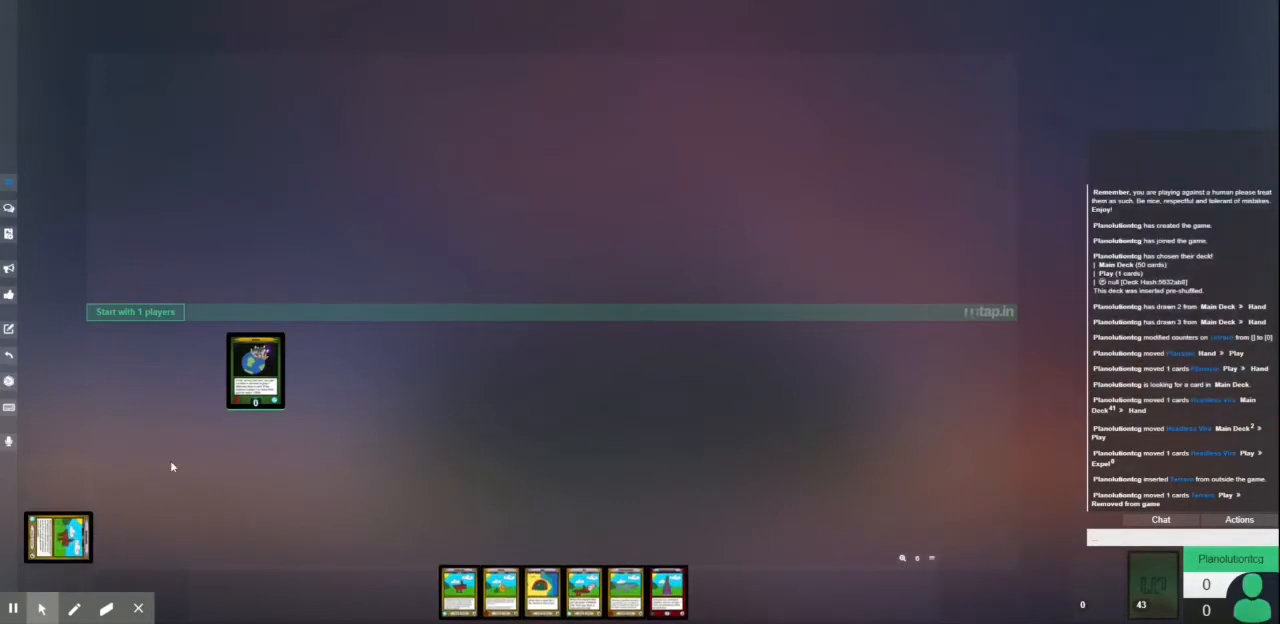
pyautogui.moveTo(55, 275)
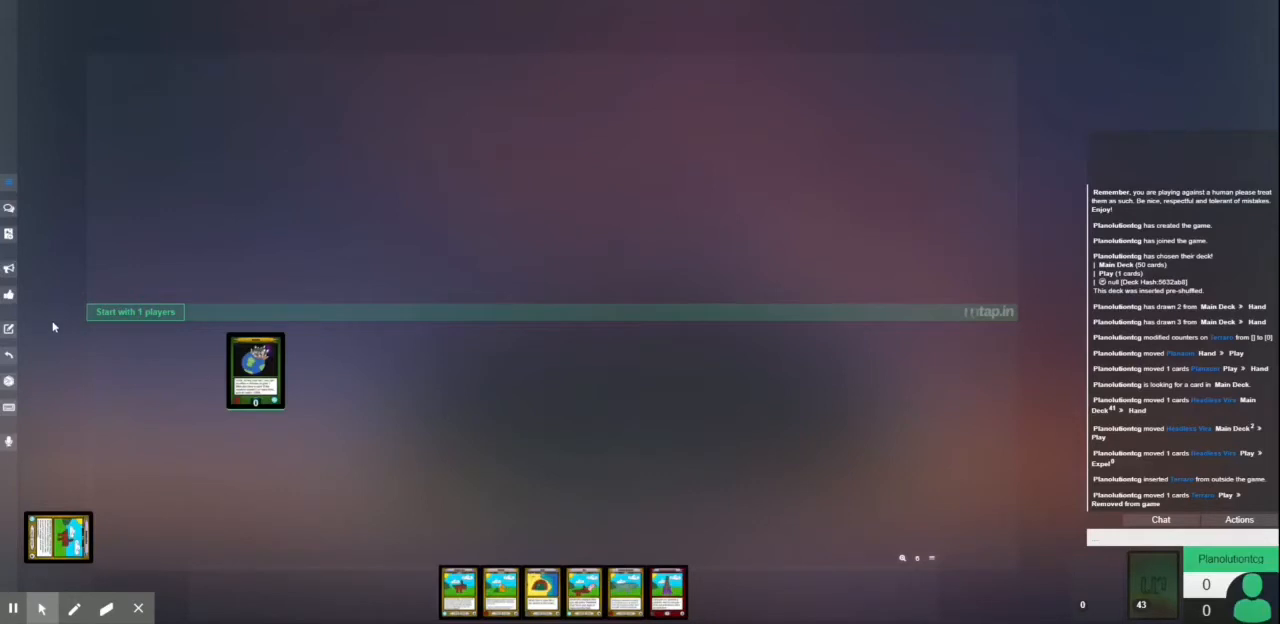
pyautogui.moveTo(92, 442)
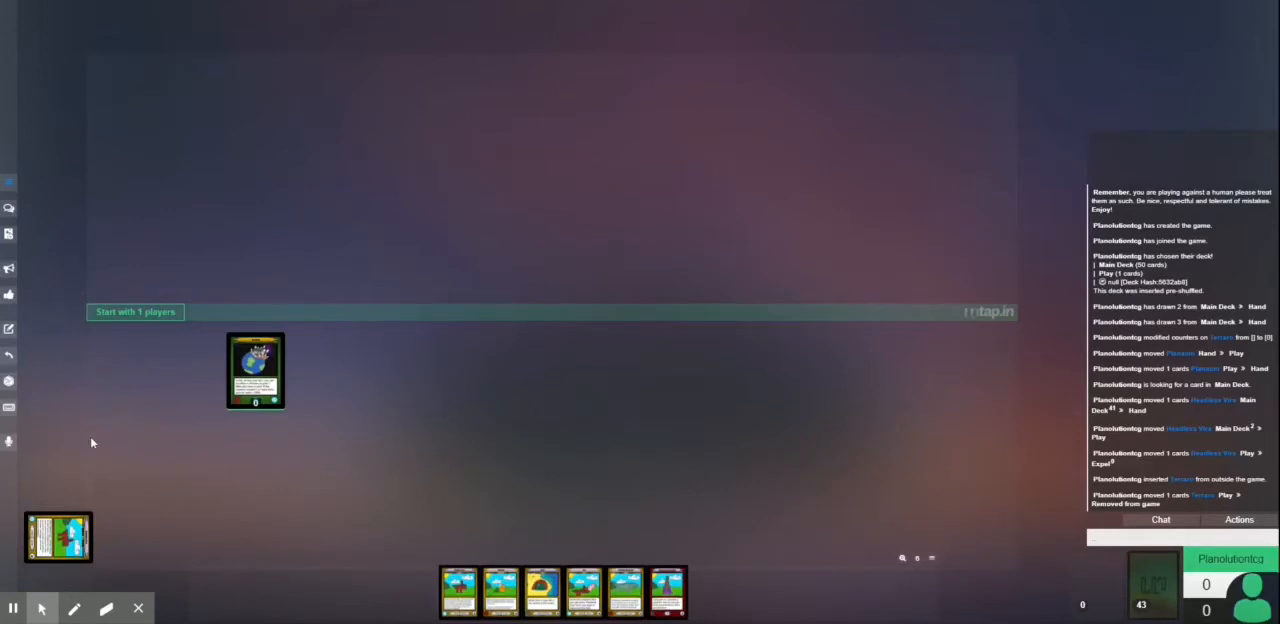
pyautogui.moveTo(73, 420)
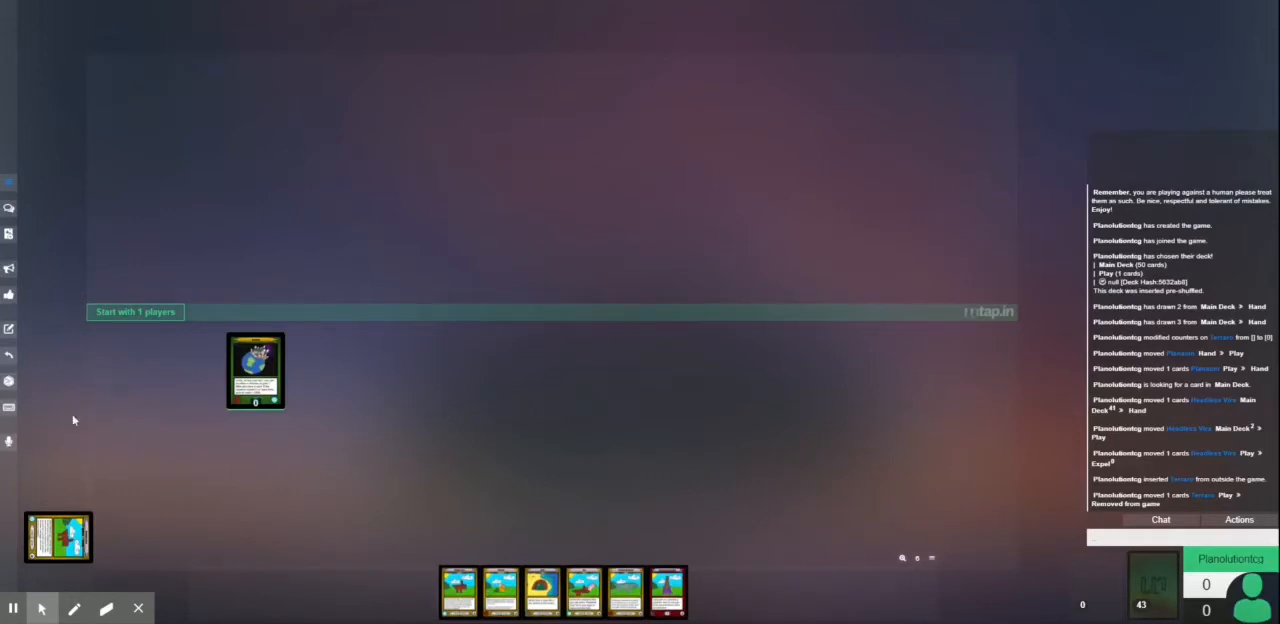
pyautogui.moveTo(29, 370)
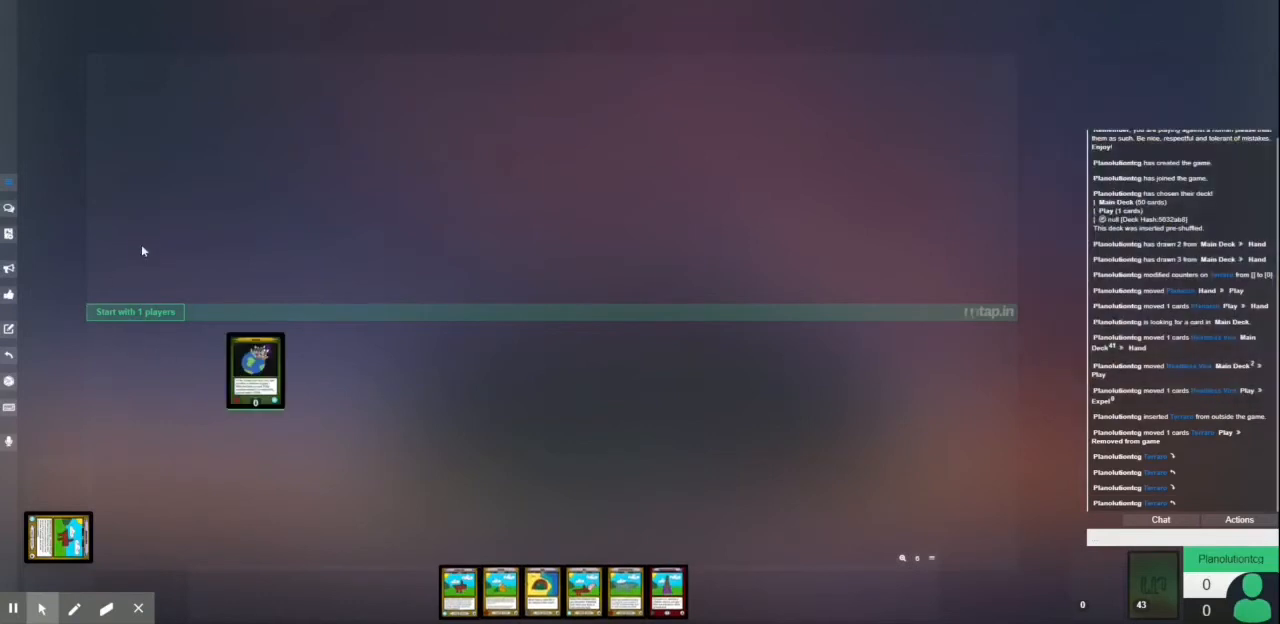
pyautogui.moveTo(10, 200)
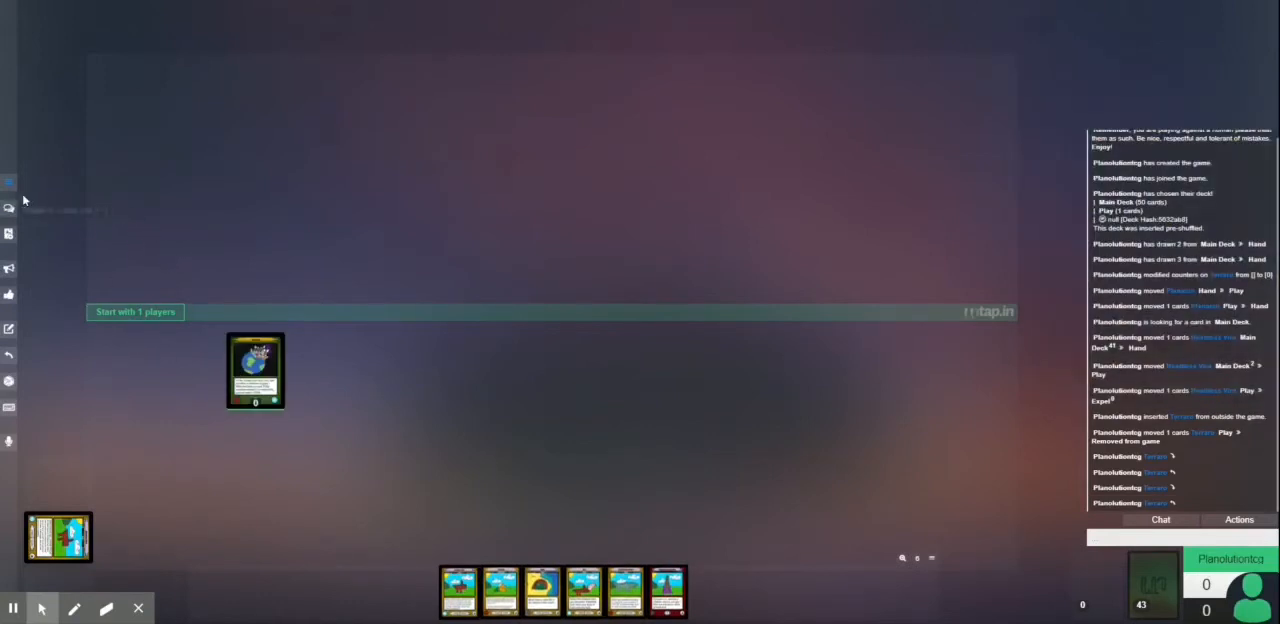
pyautogui.click(9, 182)
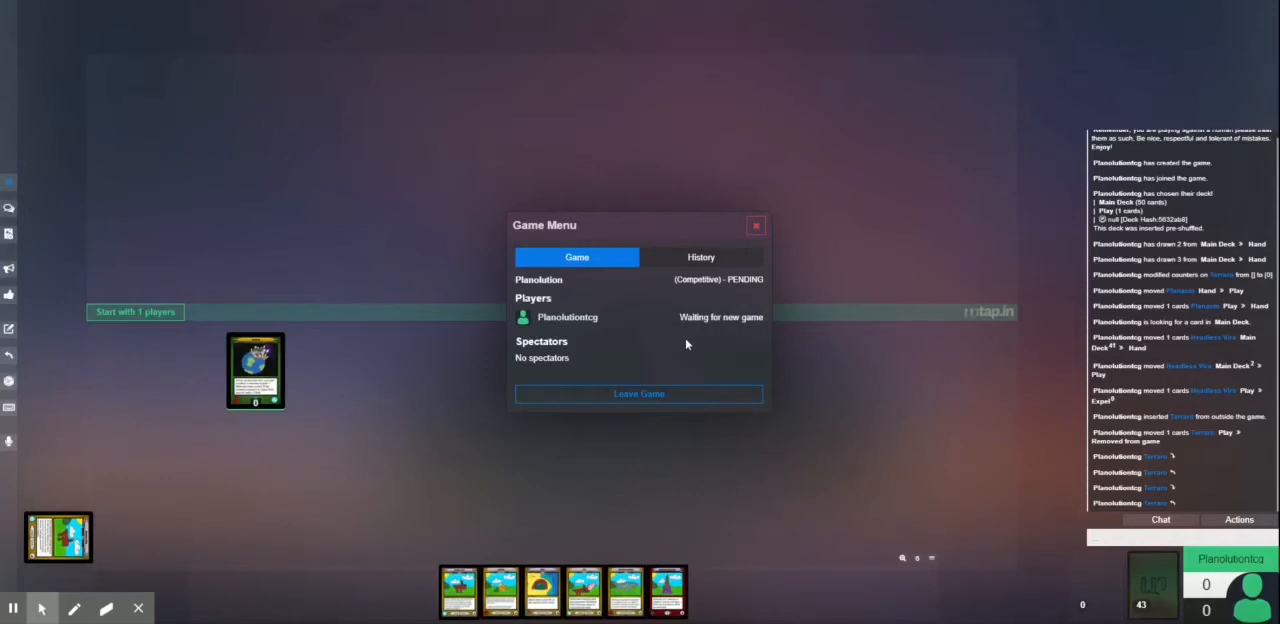
pyautogui.moveTo(674, 371)
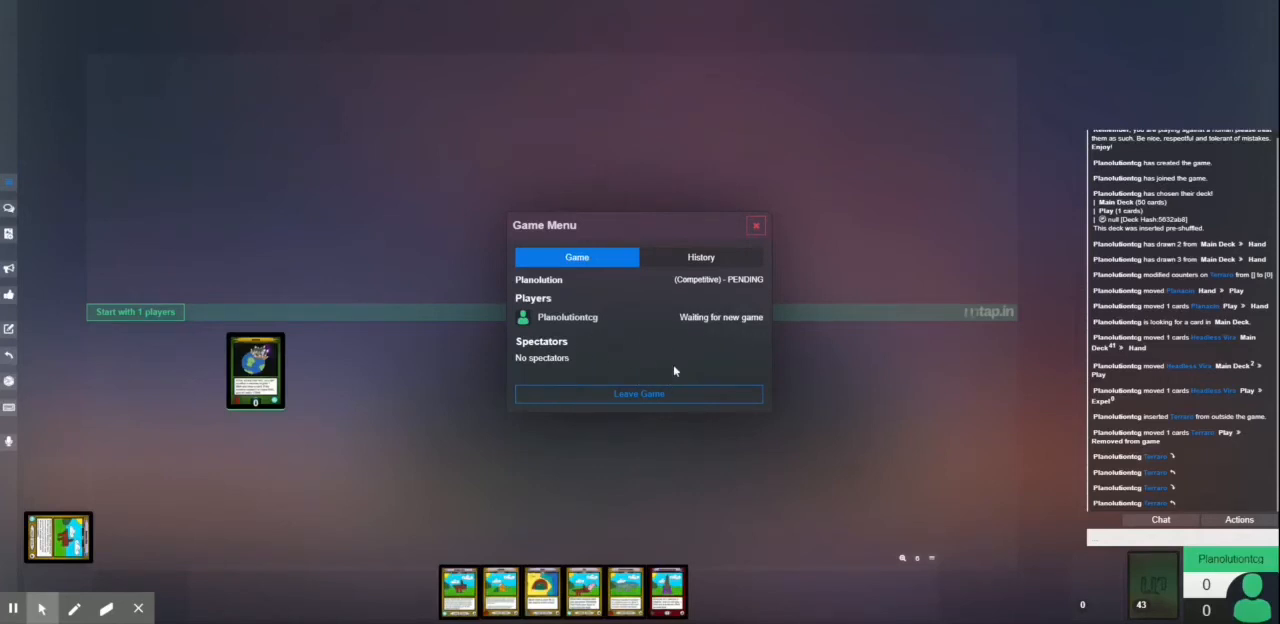
pyautogui.moveTo(673, 373)
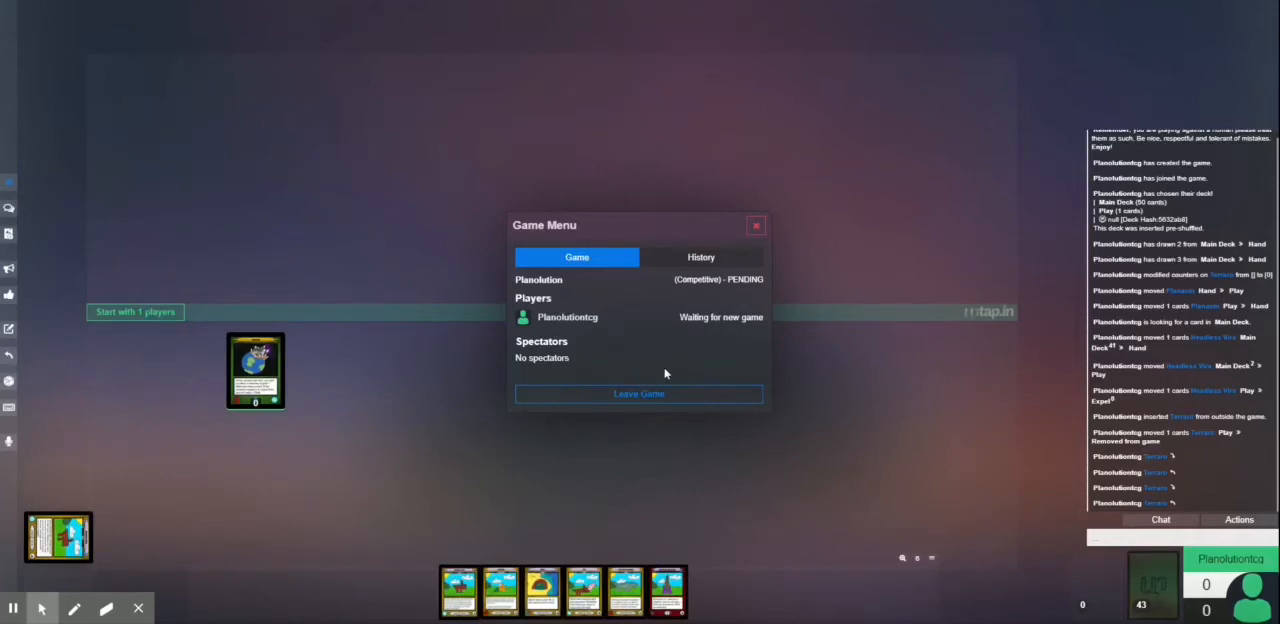
pyautogui.moveTo(638, 393)
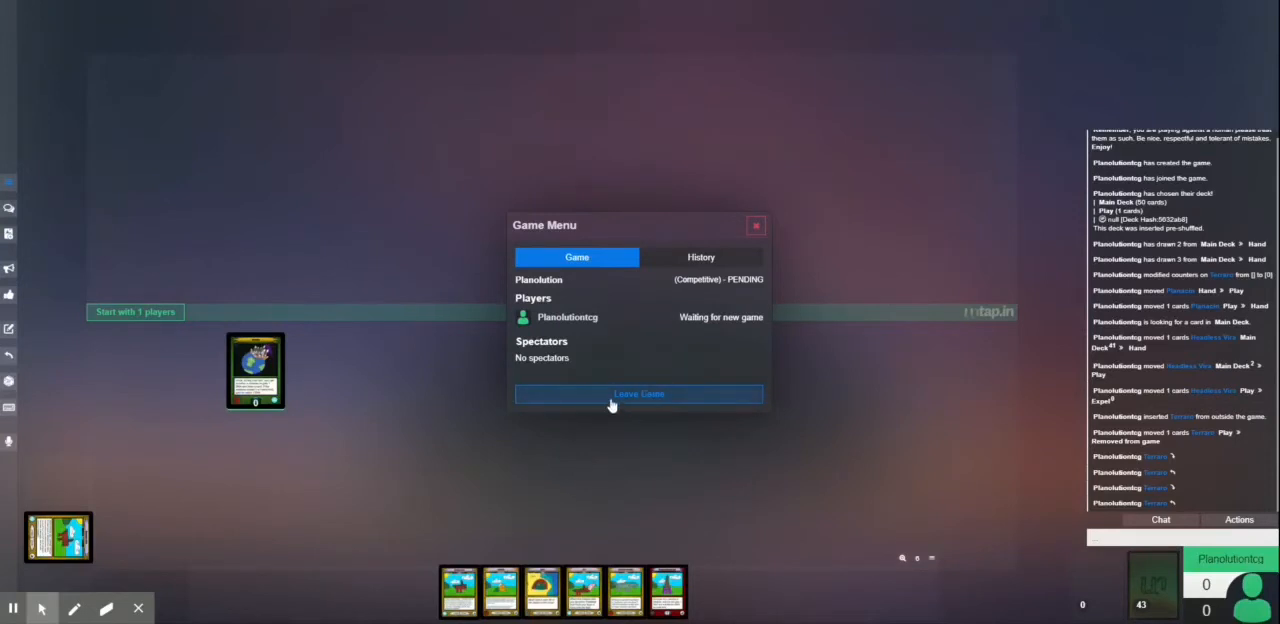
pyautogui.moveTo(723, 281)
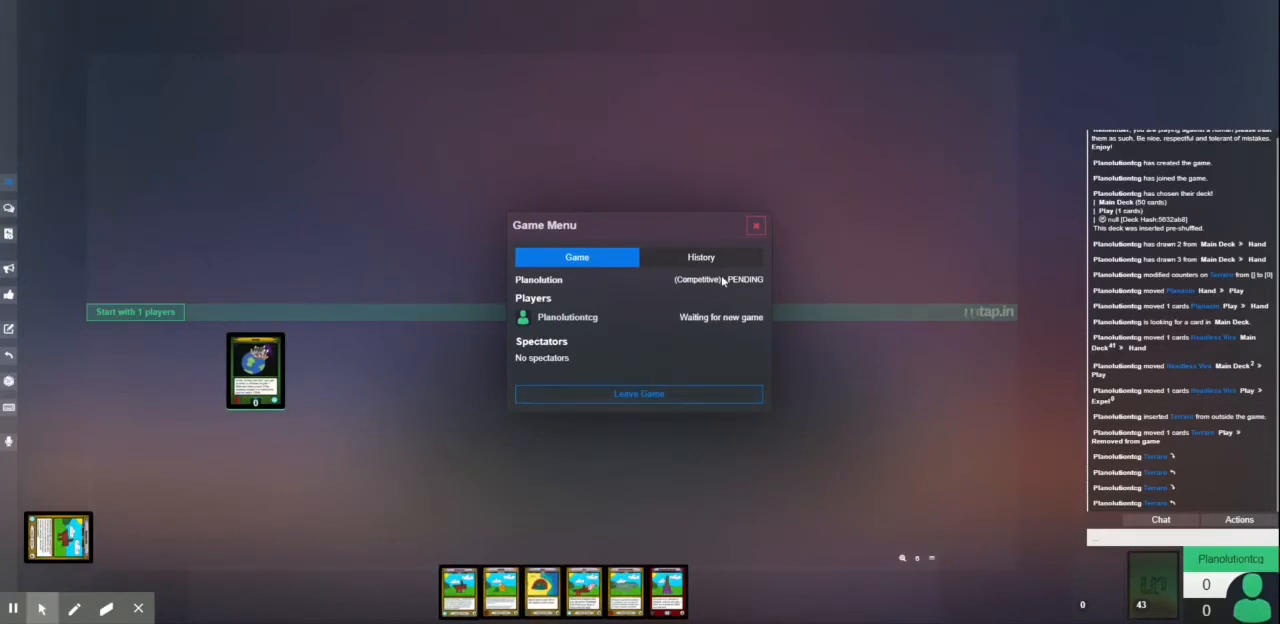
pyautogui.moveTo(642, 381)
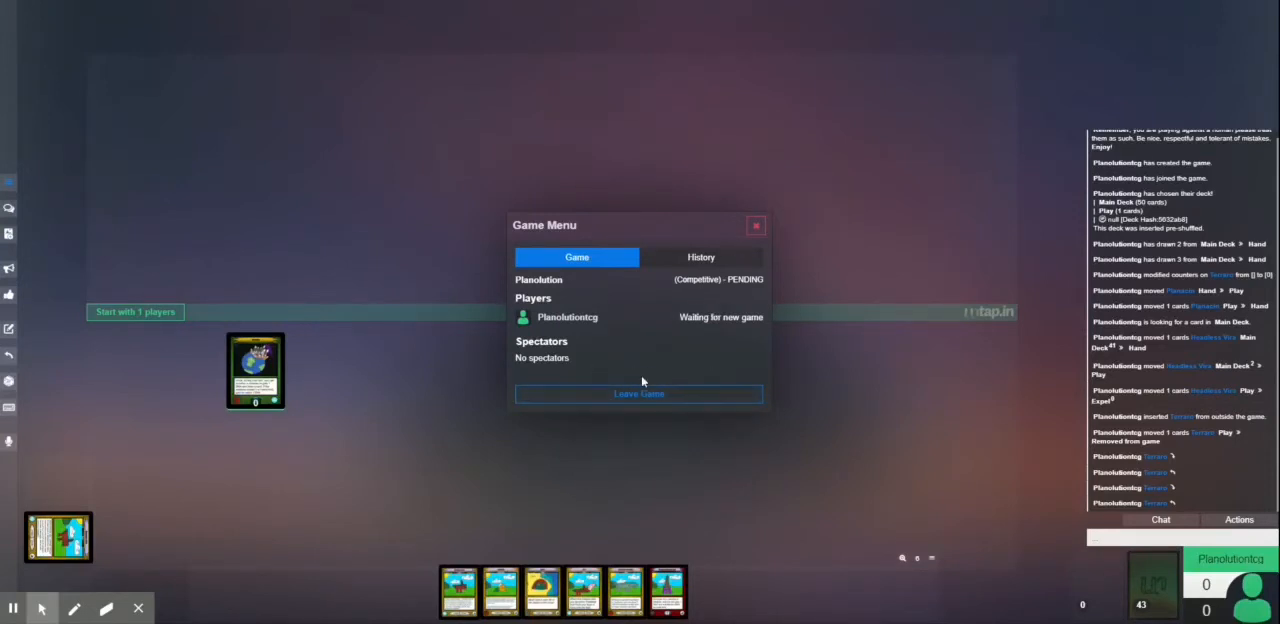
pyautogui.moveTo(754, 240)
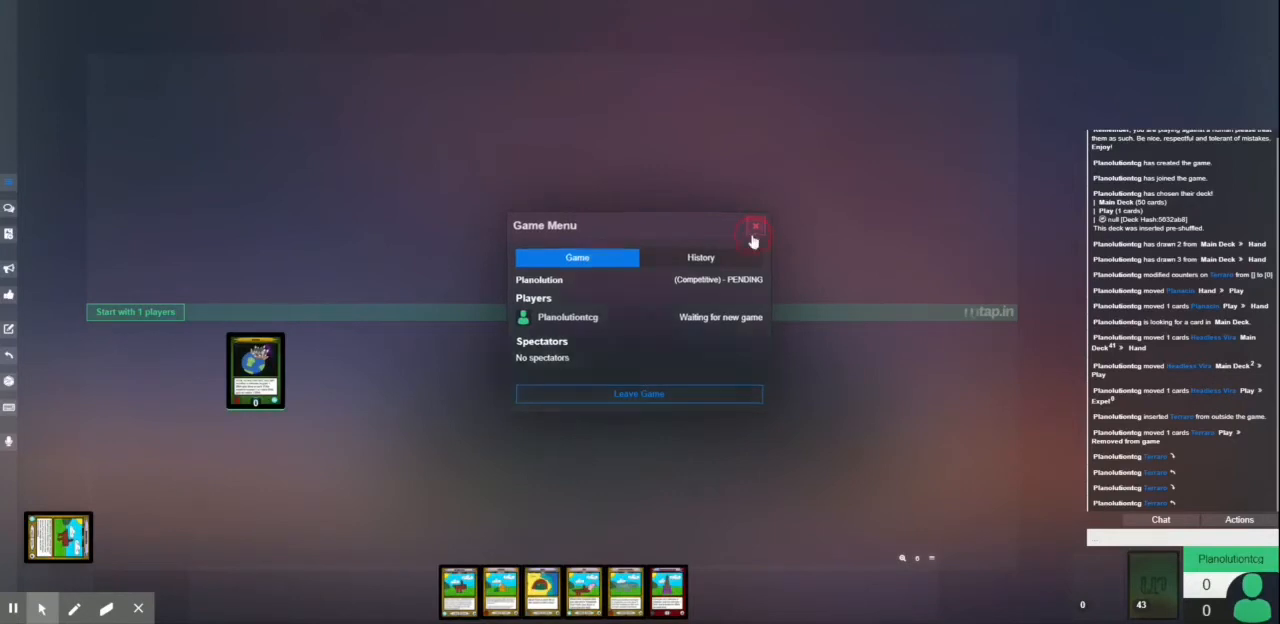
pyautogui.click(755, 226)
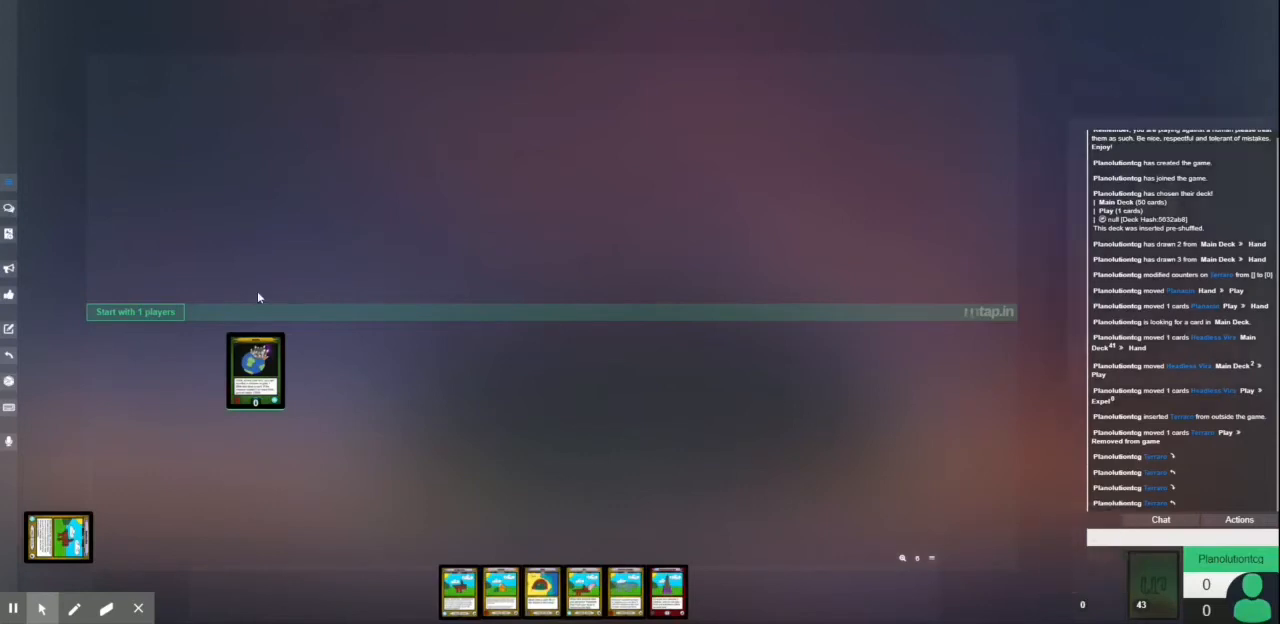
pyautogui.moveTo(633, 384)
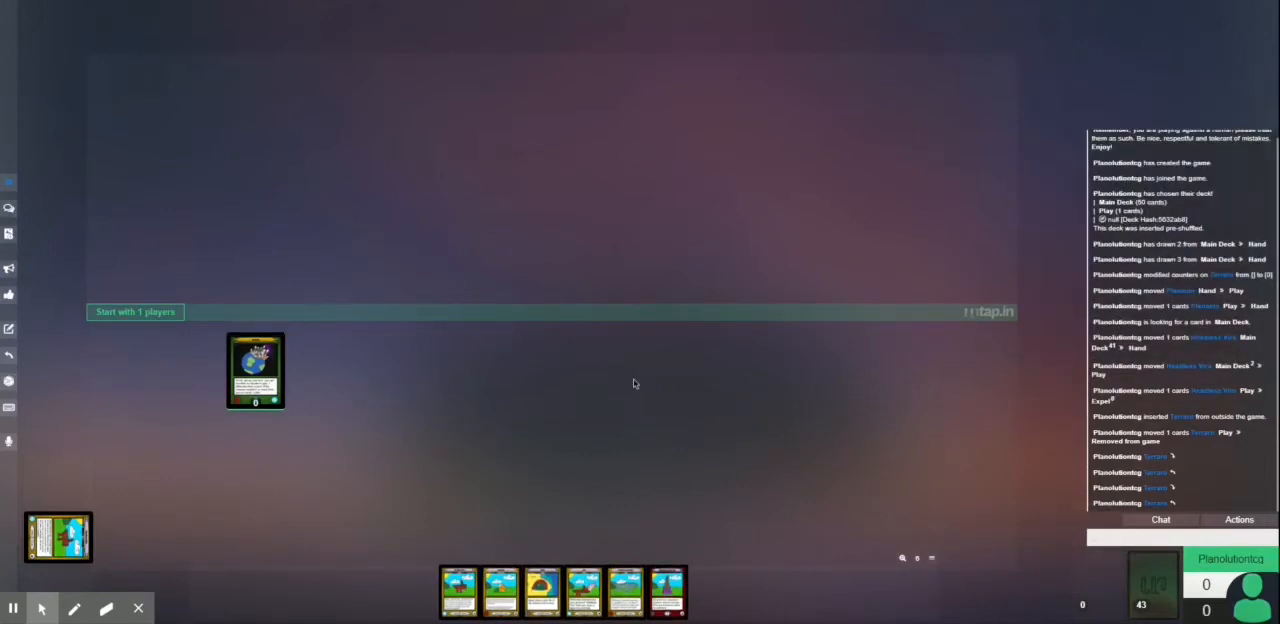
pyautogui.moveTo(693, 459)
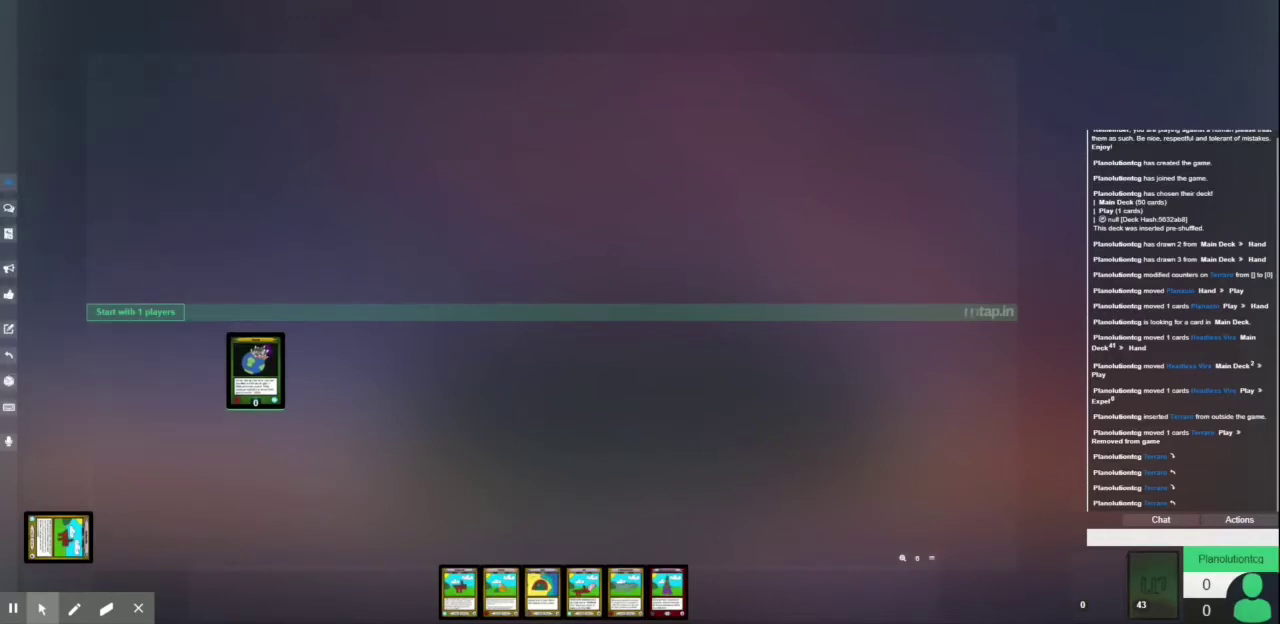
pyautogui.moveTo(1191, 474)
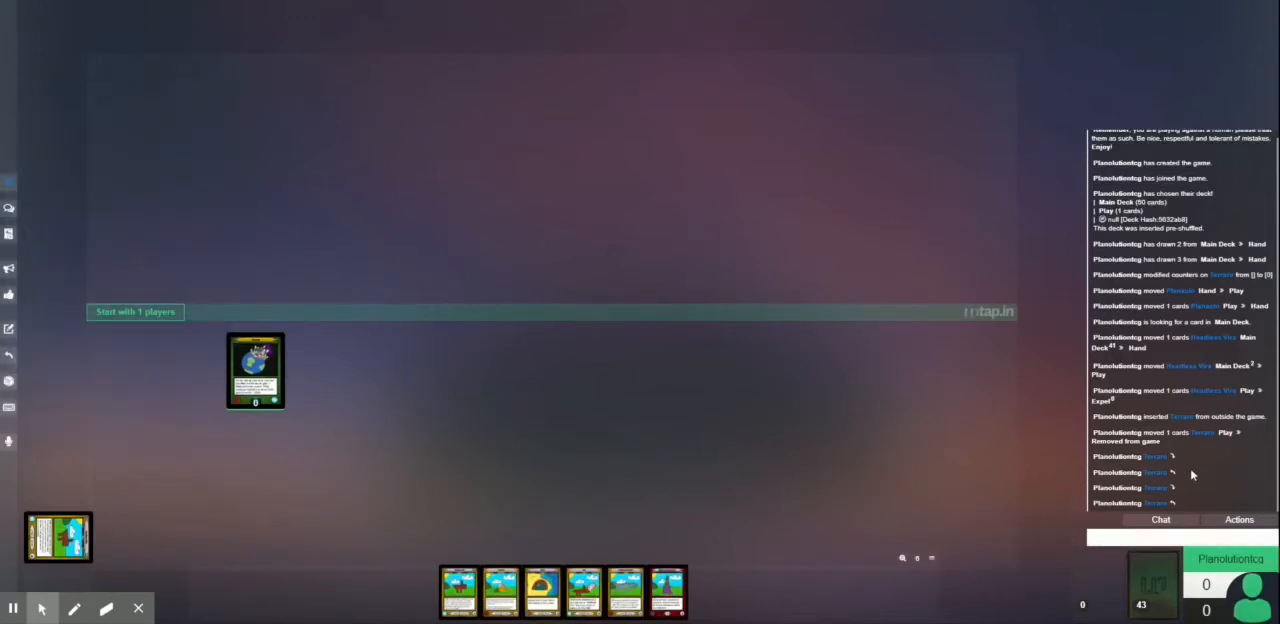
# - Send 'hello' in the game chat, then toggle between the Actions log and Chat tabs
pyautogui.write('H')
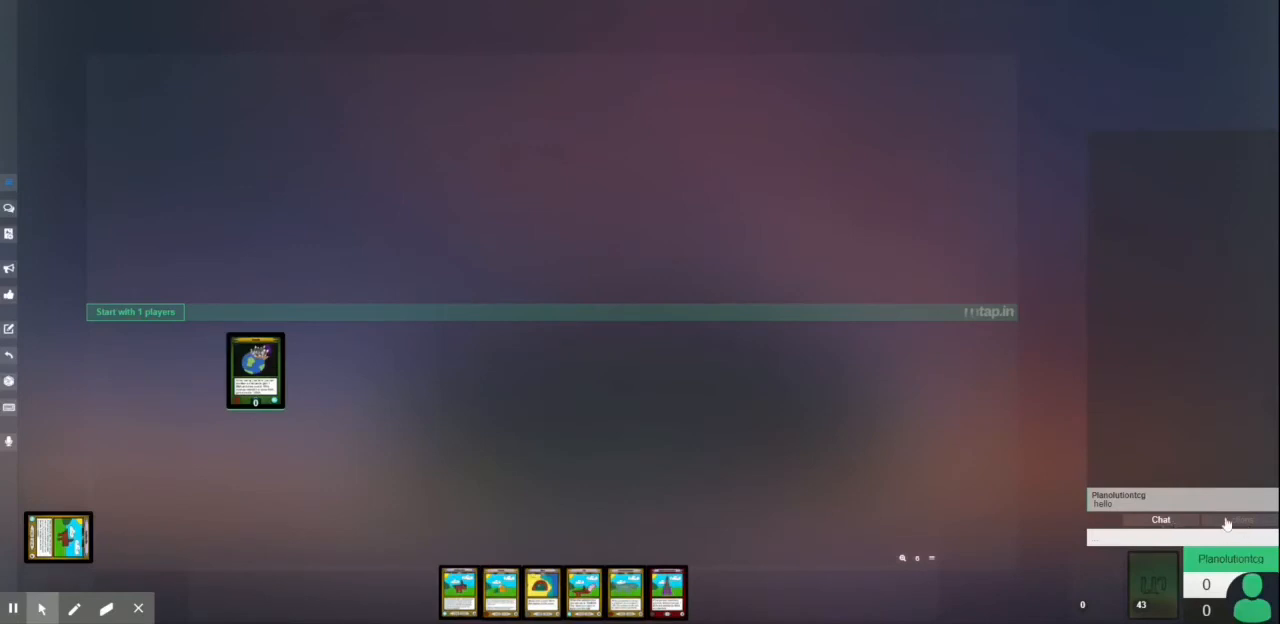
pyautogui.click(1239, 519)
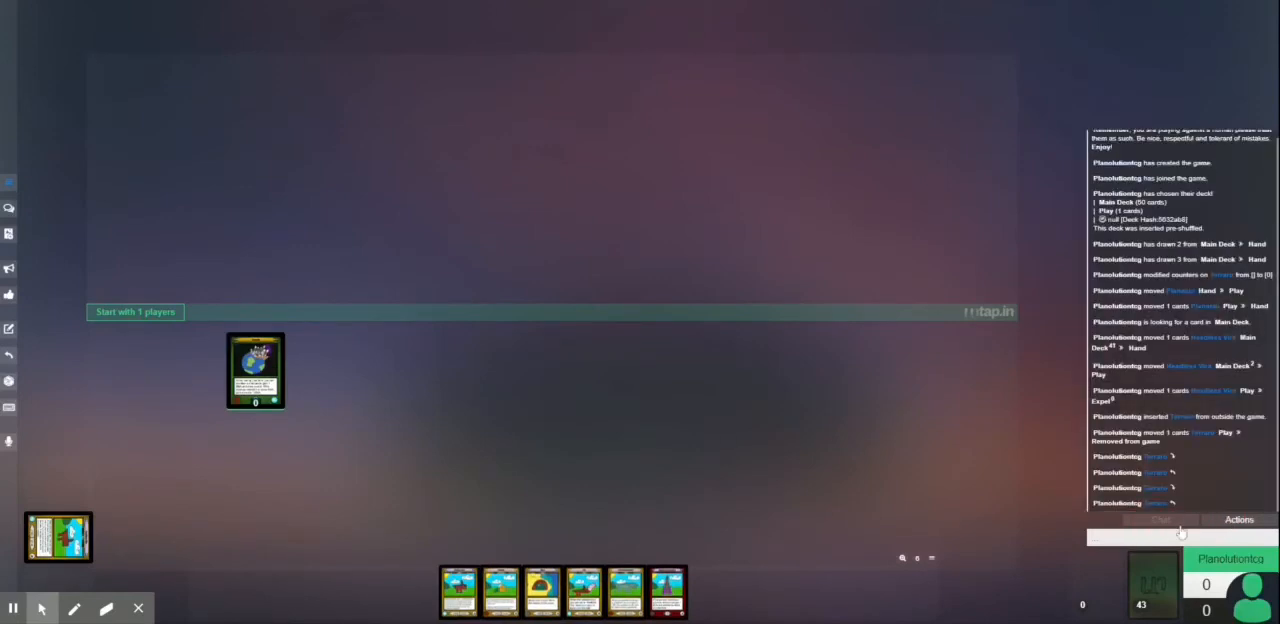
pyautogui.moveTo(1175, 458)
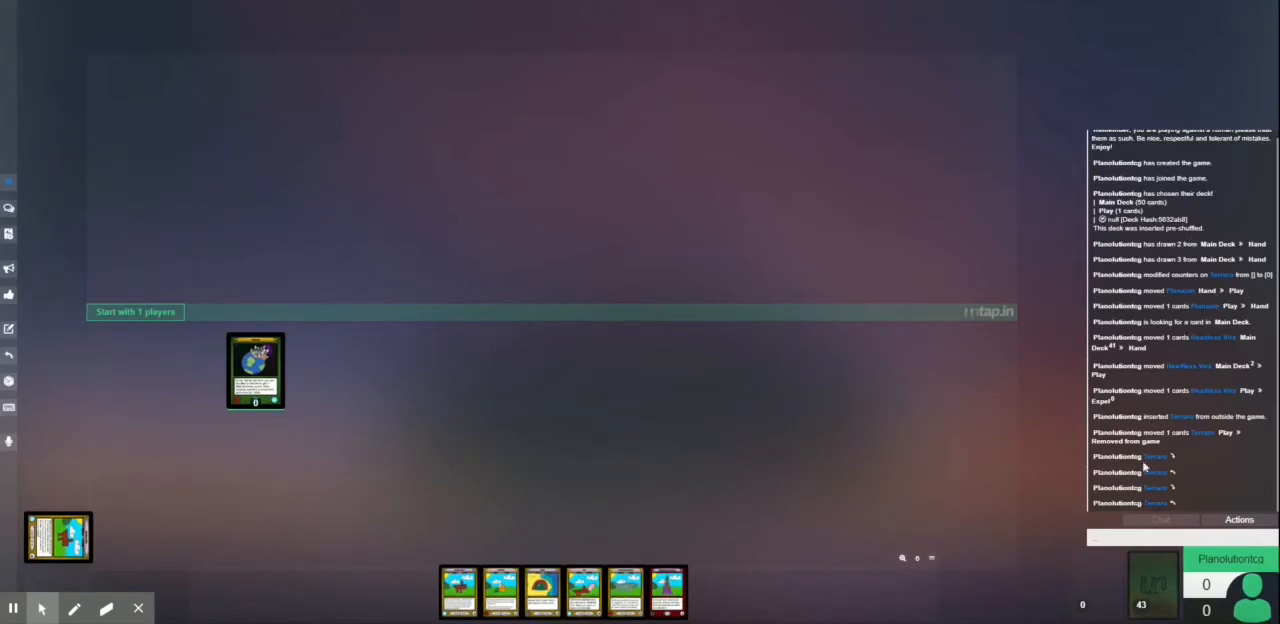
pyautogui.moveTo(1205, 265)
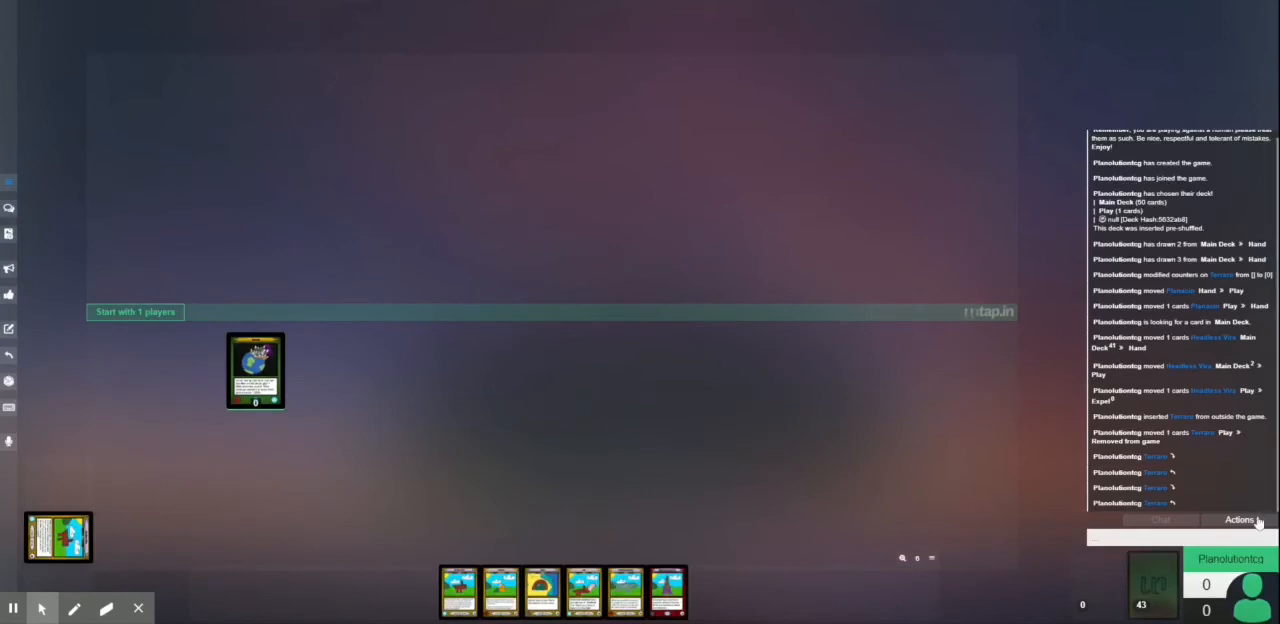
pyautogui.click(1160, 528)
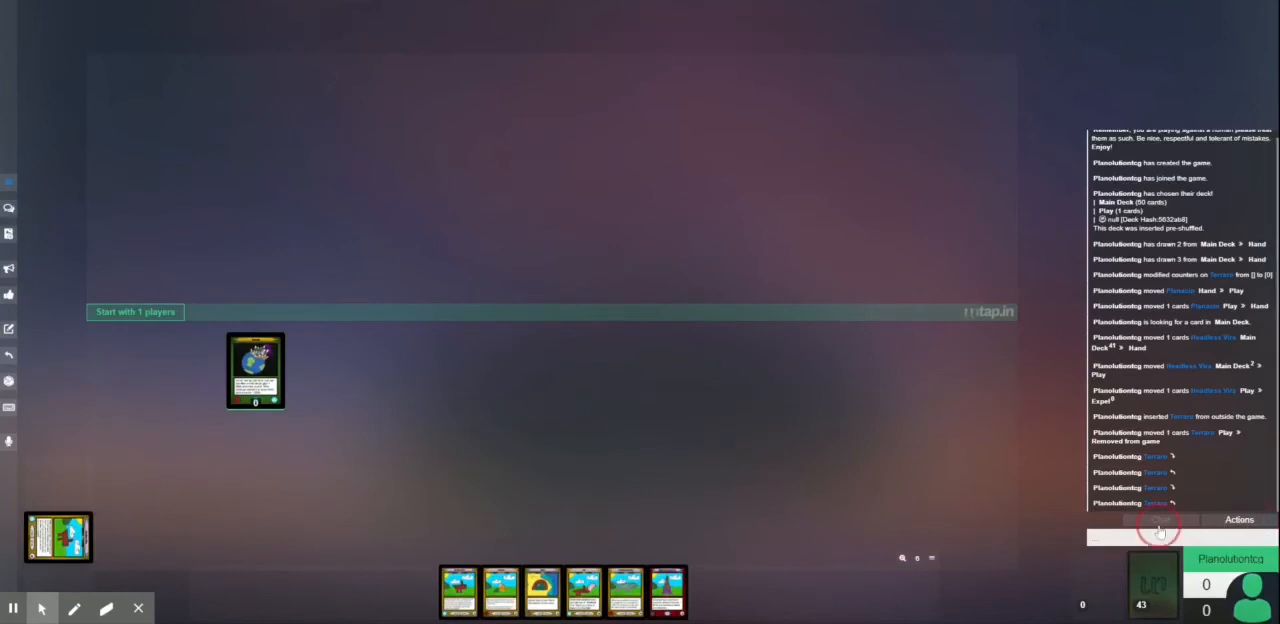